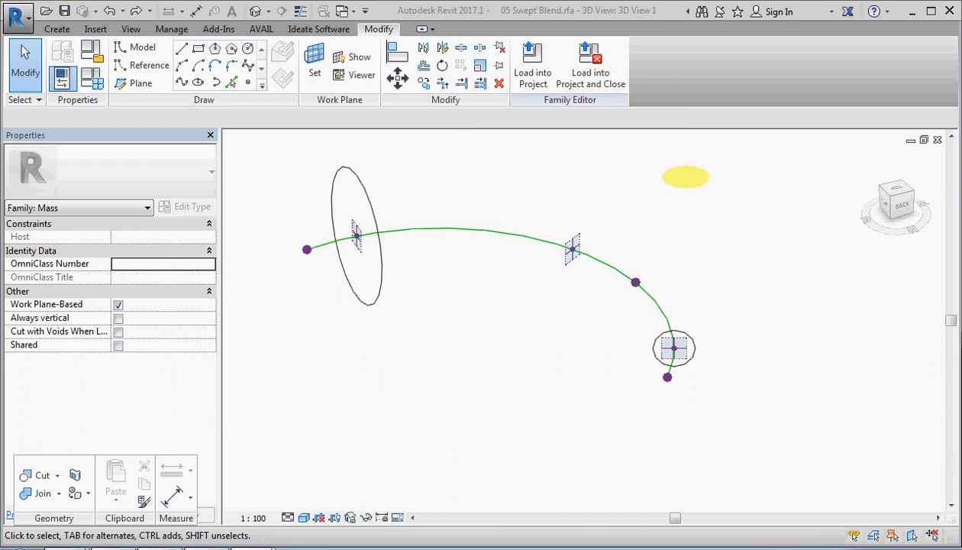
- Reposition the view, then slide the middle and start-circle hosted points along the arc path
{"action": "left_click_drag", "start_coordinate": [684, 177], "coordinate": [427, 198]}
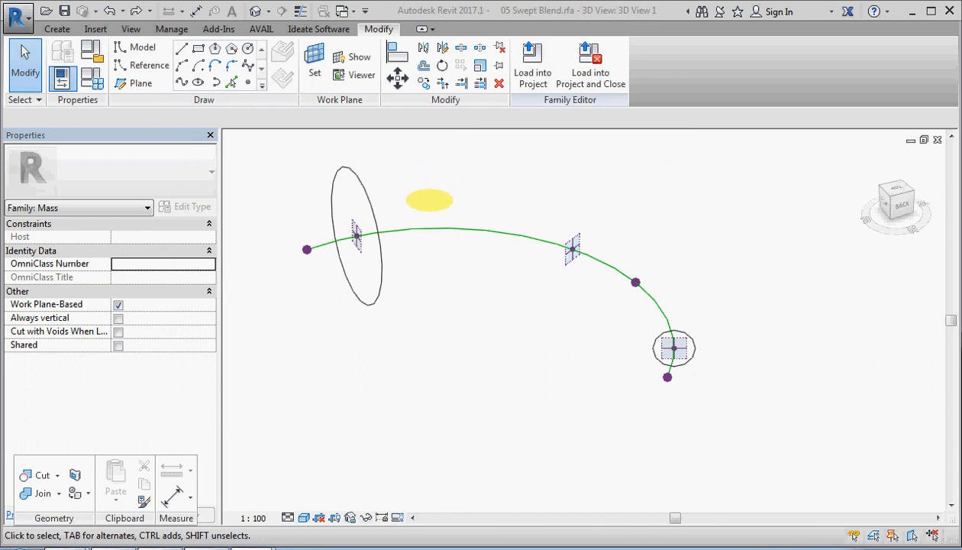
{"action": "left_click_drag", "start_coordinate": [429, 200], "coordinate": [418, 222]}
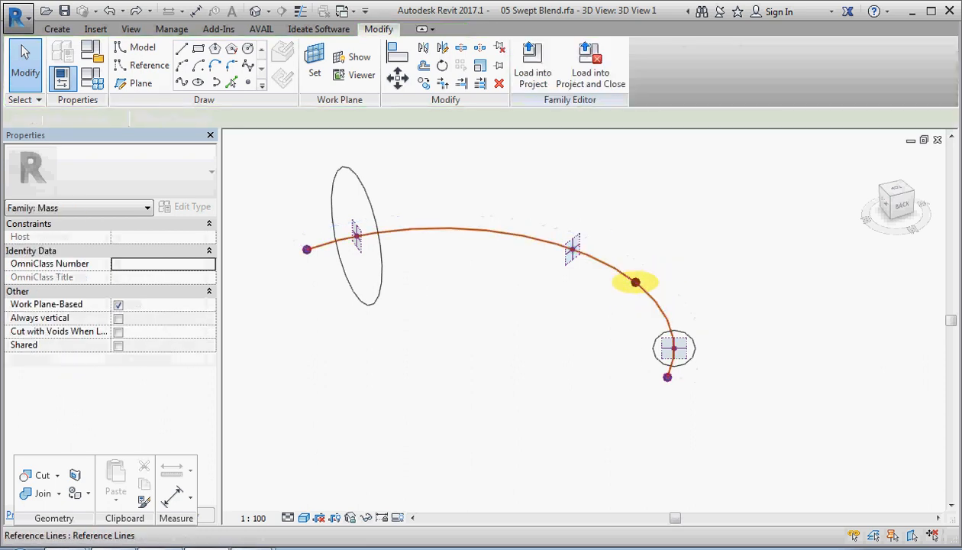
{"action": "left_click", "coordinate": [634, 283]}
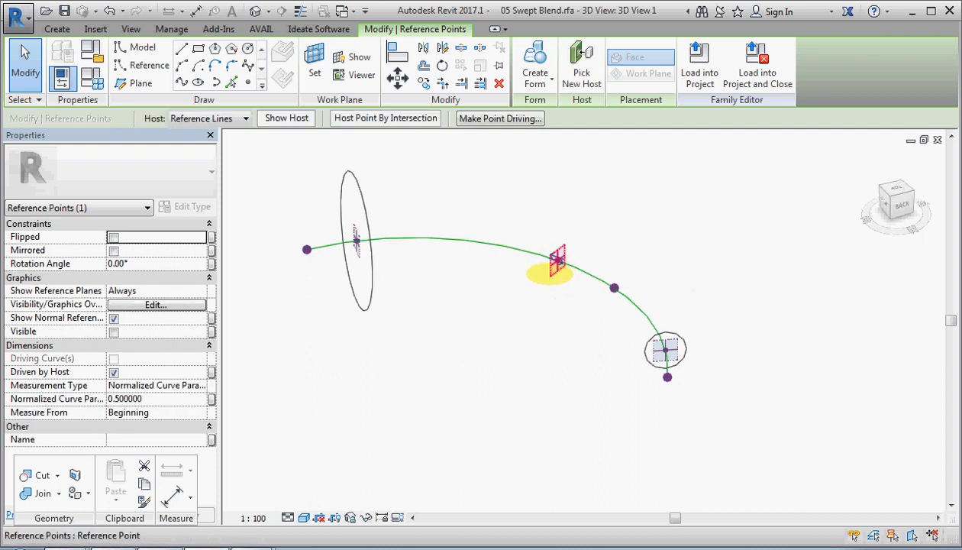
{"action": "left_click_drag", "start_coordinate": [558, 262], "coordinate": [562, 263]}
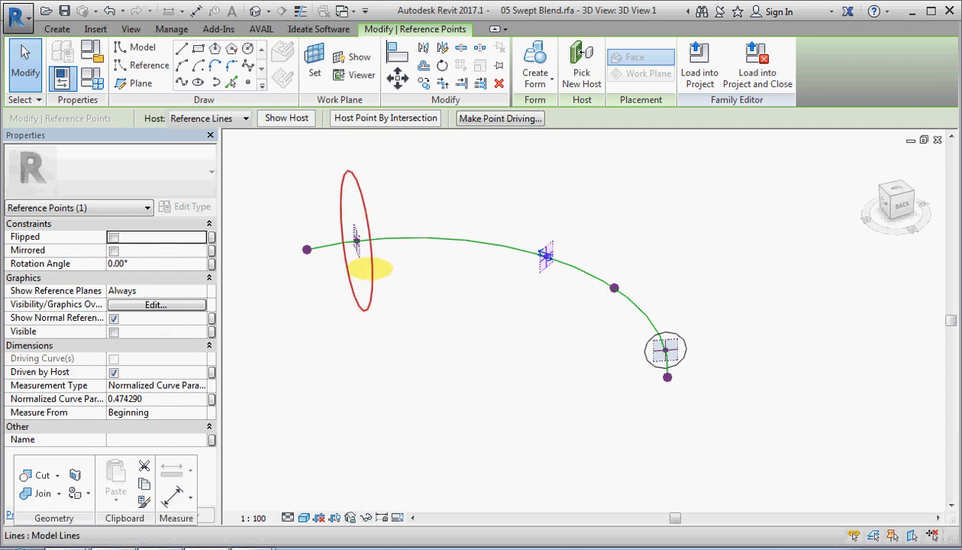
{"action": "mouse_move", "coordinate": [354, 241]}
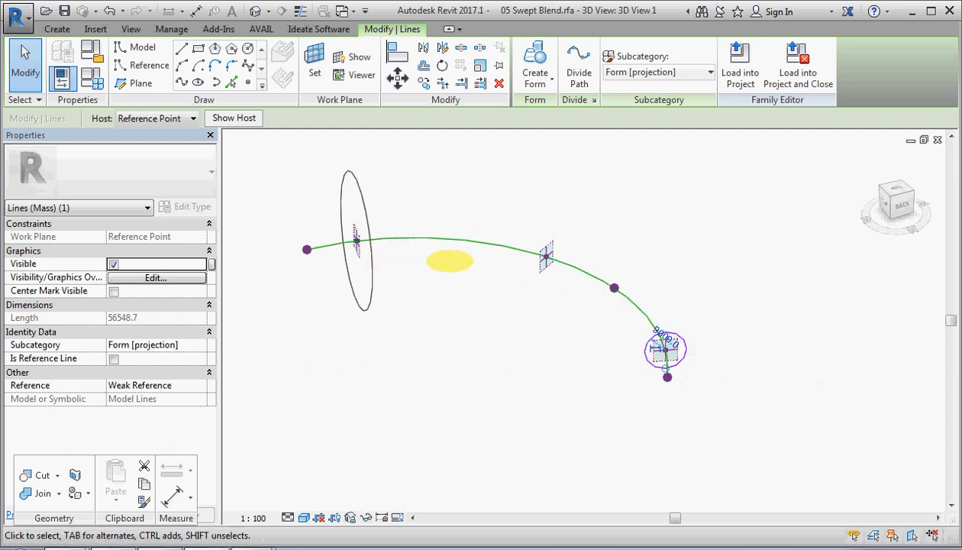
{"action": "left_click", "coordinate": [357, 244]}
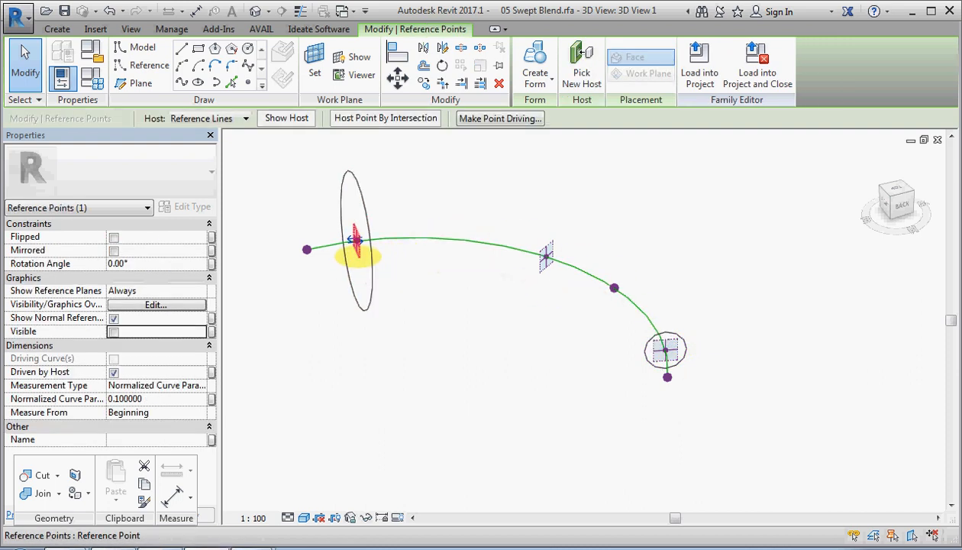
{"action": "left_click_drag", "start_coordinate": [357, 245], "coordinate": [374, 241]}
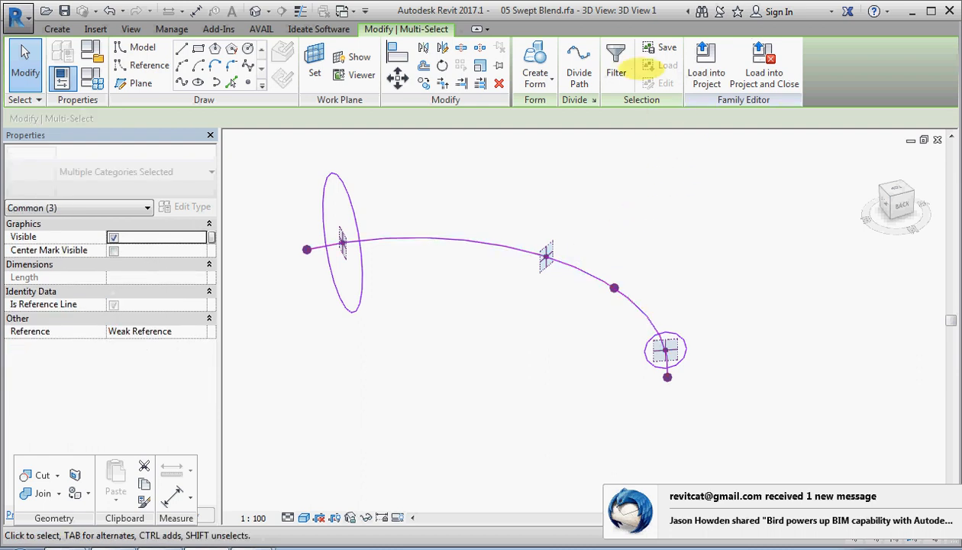
{"action": "mouse_move", "coordinate": [535, 50]}
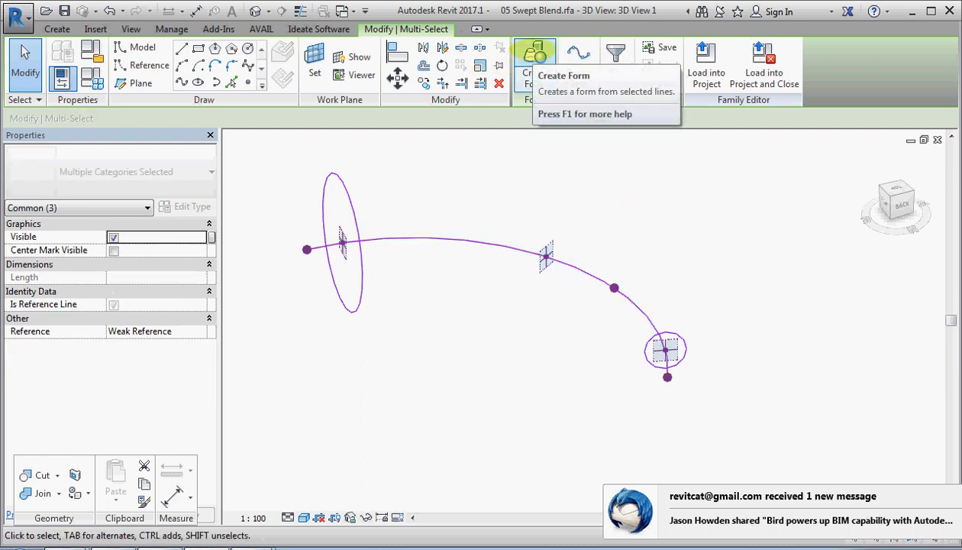
- Create a solid form from the selected circular profiles and the arc path
{"action": "left_click", "coordinate": [535, 52]}
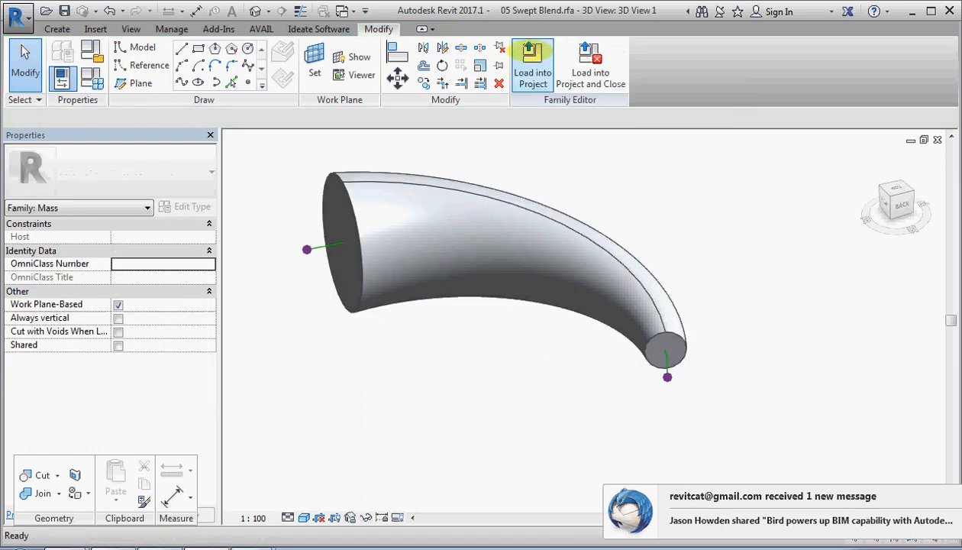
{"action": "left_click", "coordinate": [535, 258]}
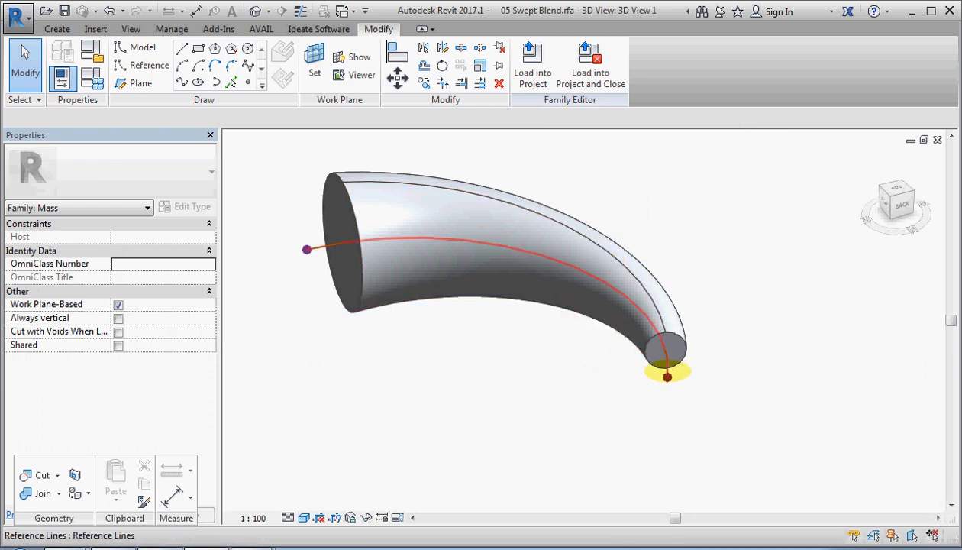
{"action": "mouse_move", "coordinate": [666, 367]}
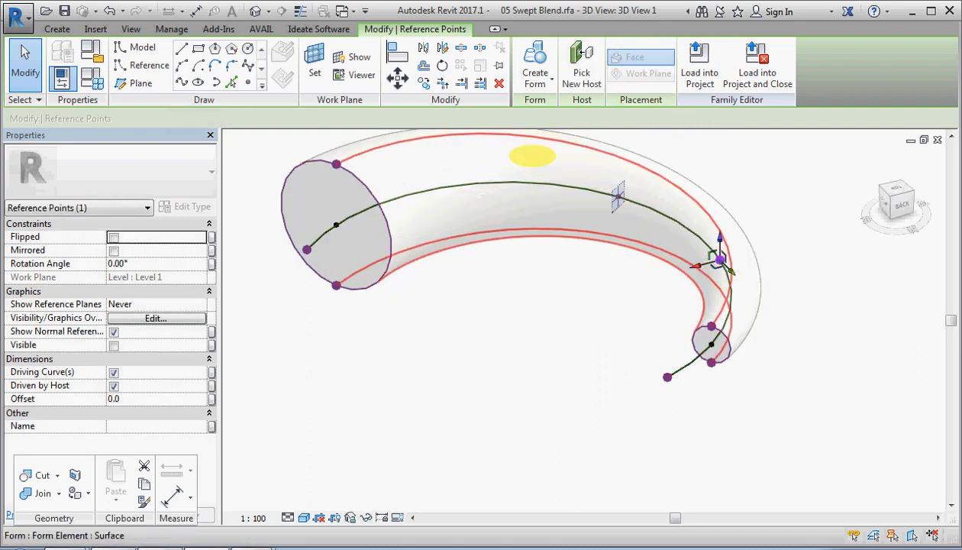
{"action": "left_click", "coordinate": [535, 206]}
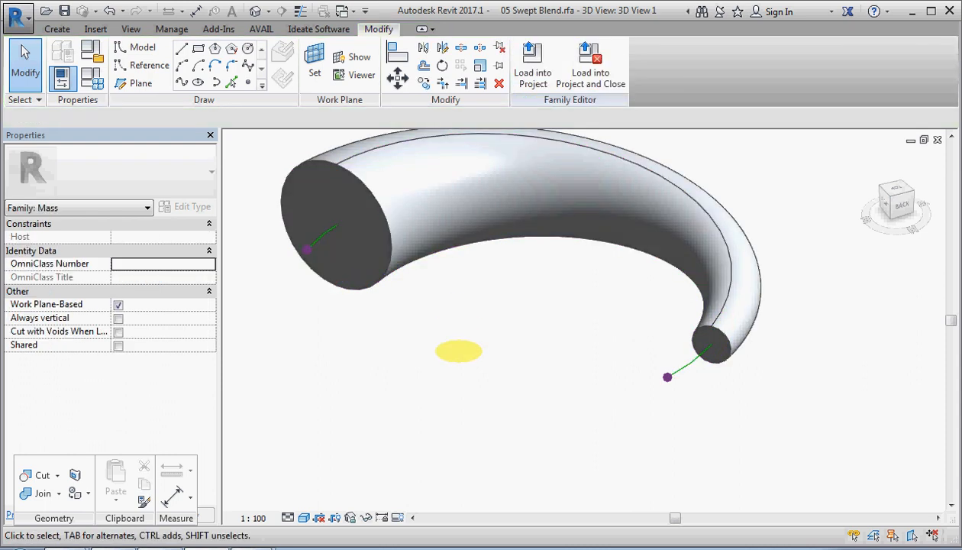
- Drag the form's small end profile outward along the path and turn on X-Ray display
{"action": "left_click", "coordinate": [712, 348]}
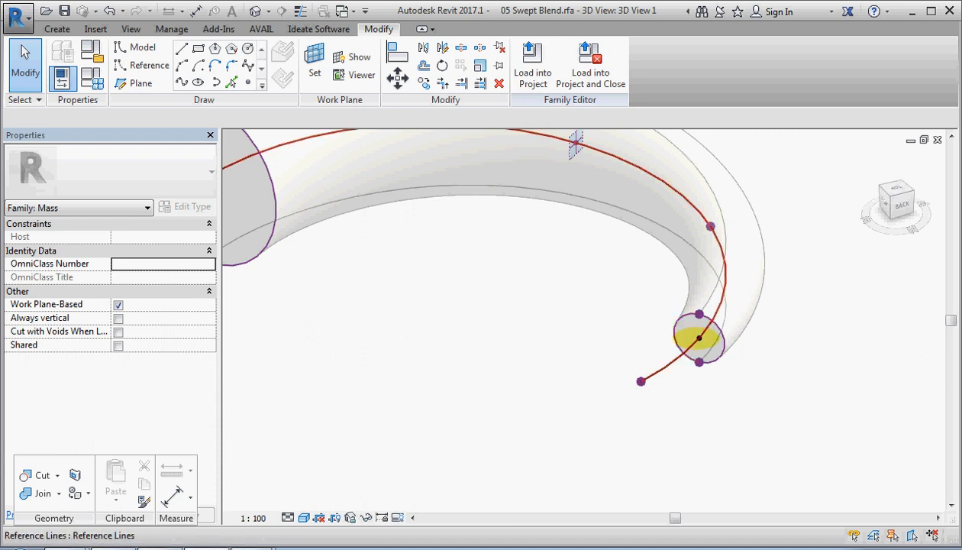
{"action": "left_click", "coordinate": [680, 328]}
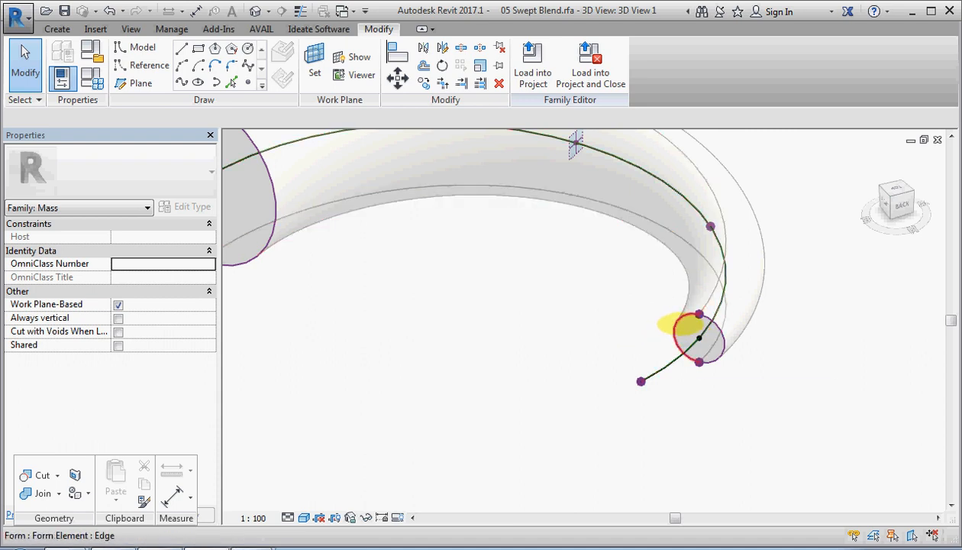
{"action": "left_click", "coordinate": [680, 329]}
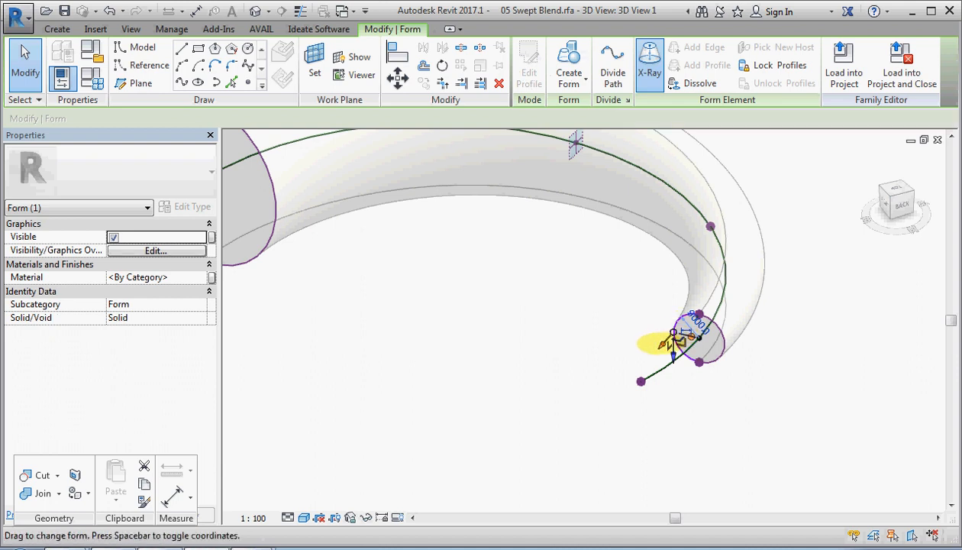
{"action": "left_click_drag", "start_coordinate": [671, 336], "coordinate": [664, 349]}
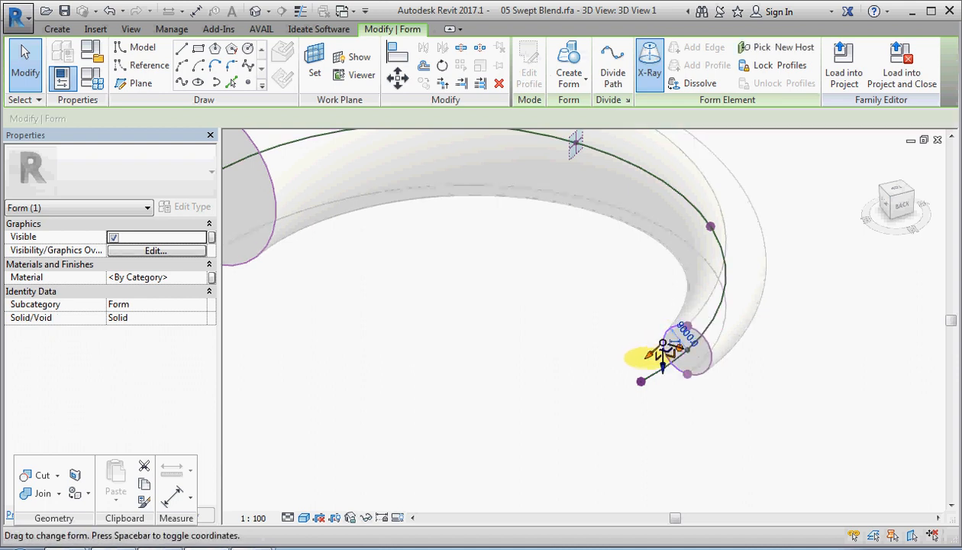
{"action": "left_click_drag", "start_coordinate": [669, 351], "coordinate": [700, 298]}
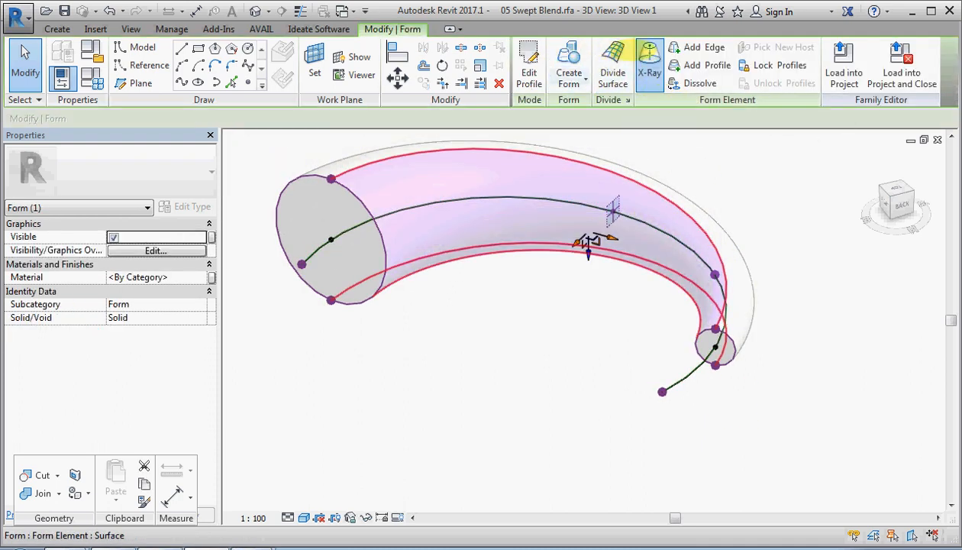
{"action": "left_click", "coordinate": [649, 65]}
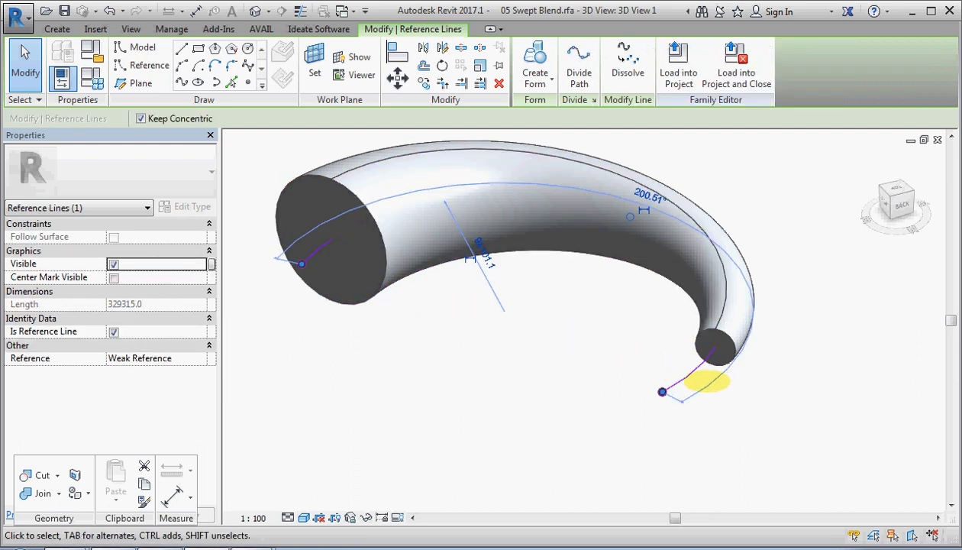
- Select the form by its large end face and dissolve it back into profiles and path
{"action": "left_click", "coordinate": [718, 350]}
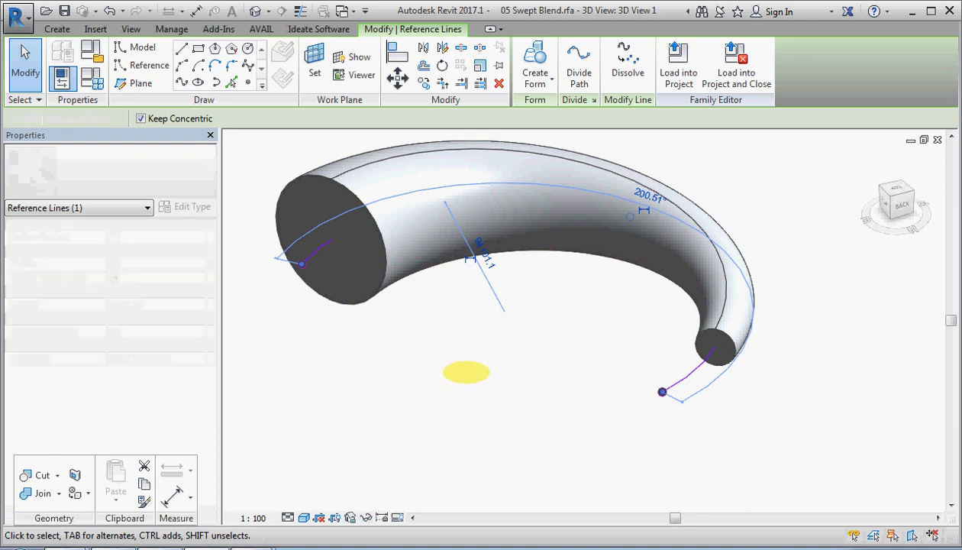
{"action": "left_click", "coordinate": [328, 237]}
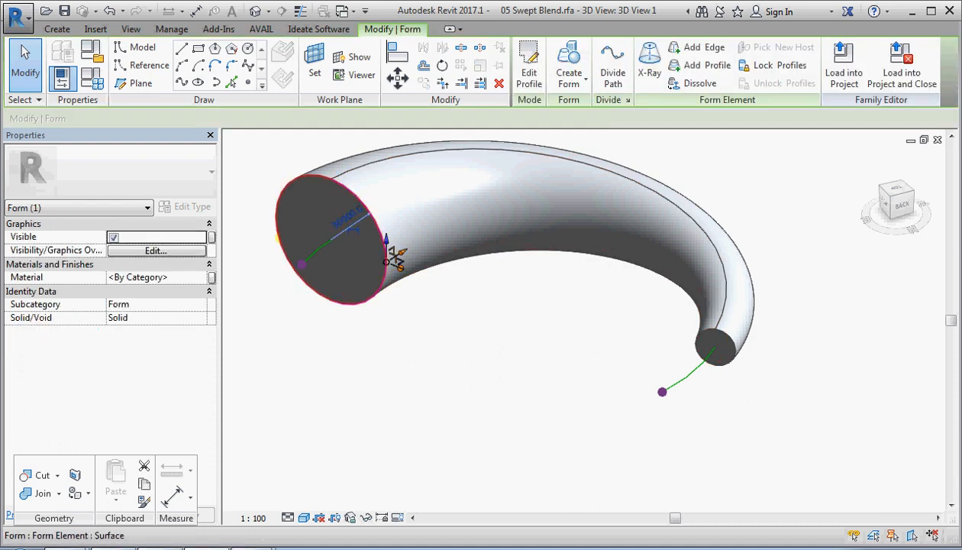
{"action": "left_click", "coordinate": [333, 259]}
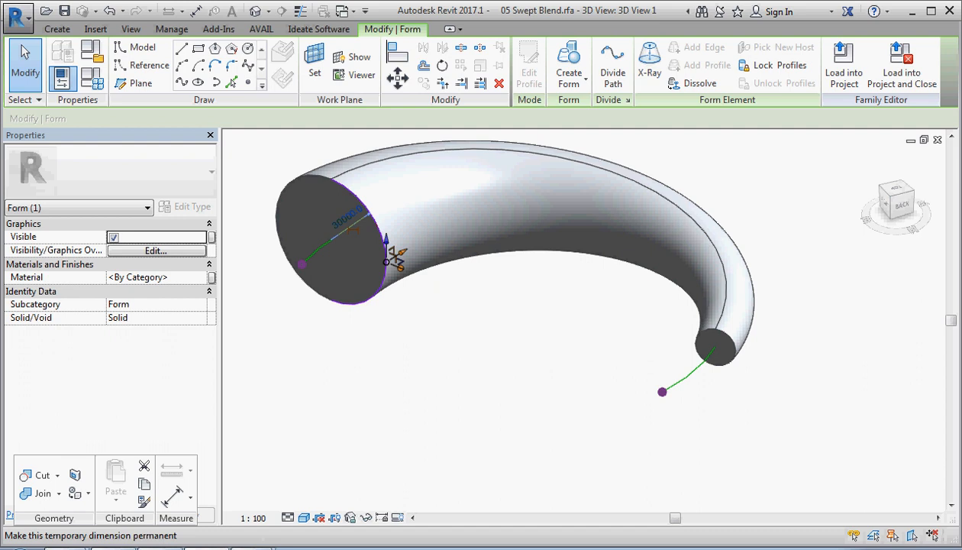
{"action": "mouse_move", "coordinate": [336, 252]}
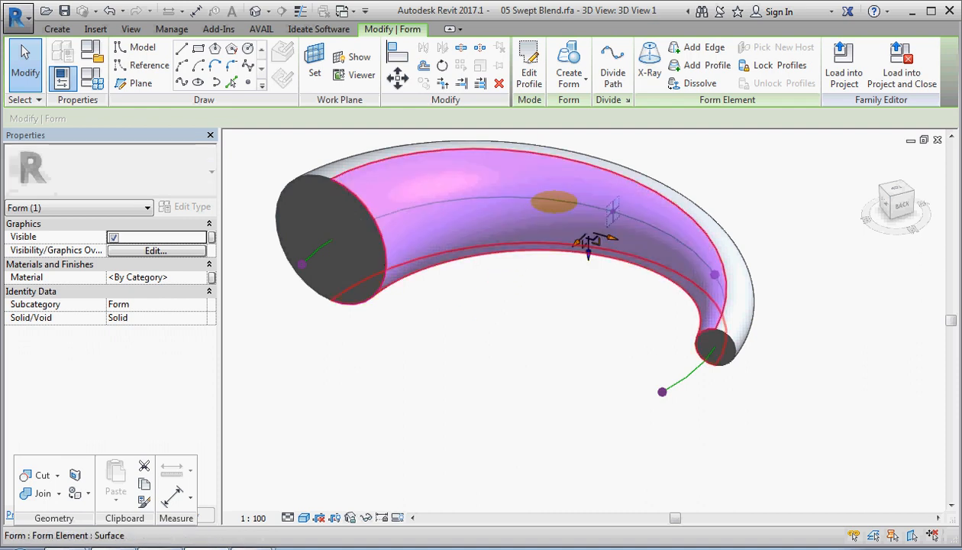
{"action": "left_click", "coordinate": [613, 65]}
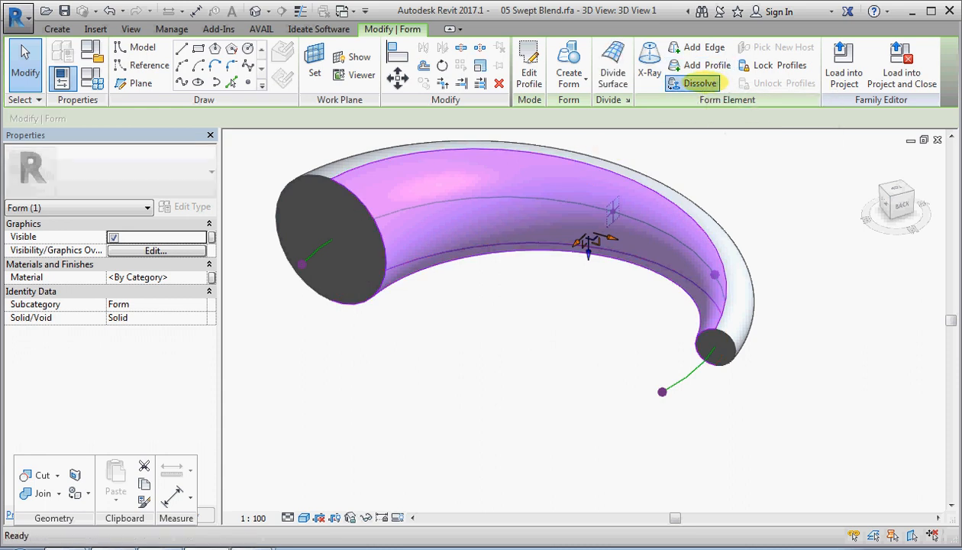
{"action": "left_click", "coordinate": [694, 83]}
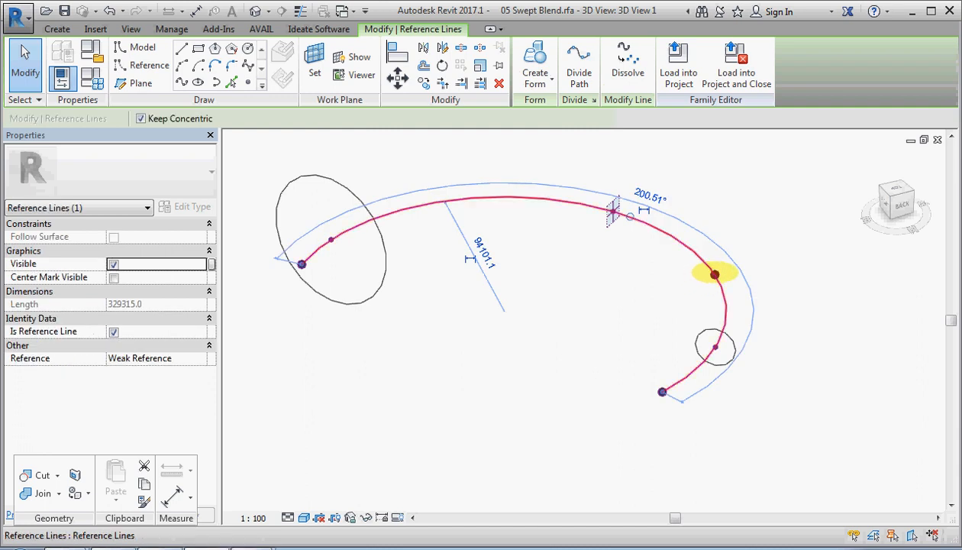
- Drag the hosted points near the arc's end to reshape the path and slide the end circle
{"action": "left_click", "coordinate": [714, 274]}
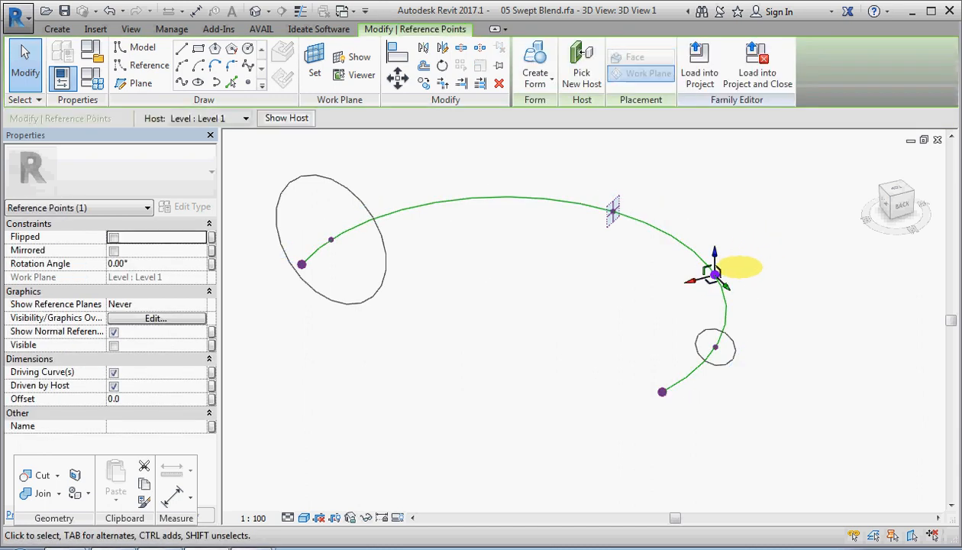
{"action": "left_click_drag", "start_coordinate": [715, 273], "coordinate": [583, 309]}
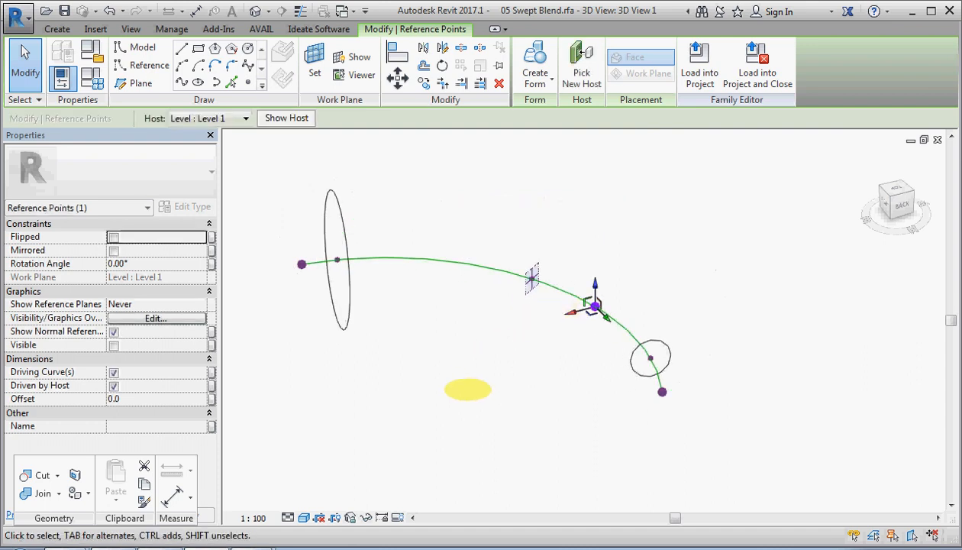
{"action": "left_click", "coordinate": [651, 357]}
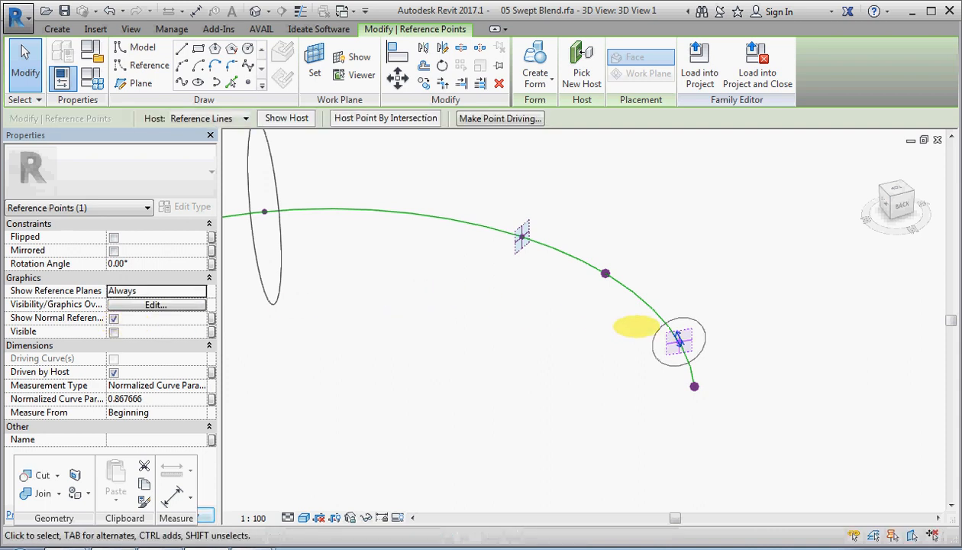
{"action": "left_click_drag", "start_coordinate": [680, 339], "coordinate": [653, 307]}
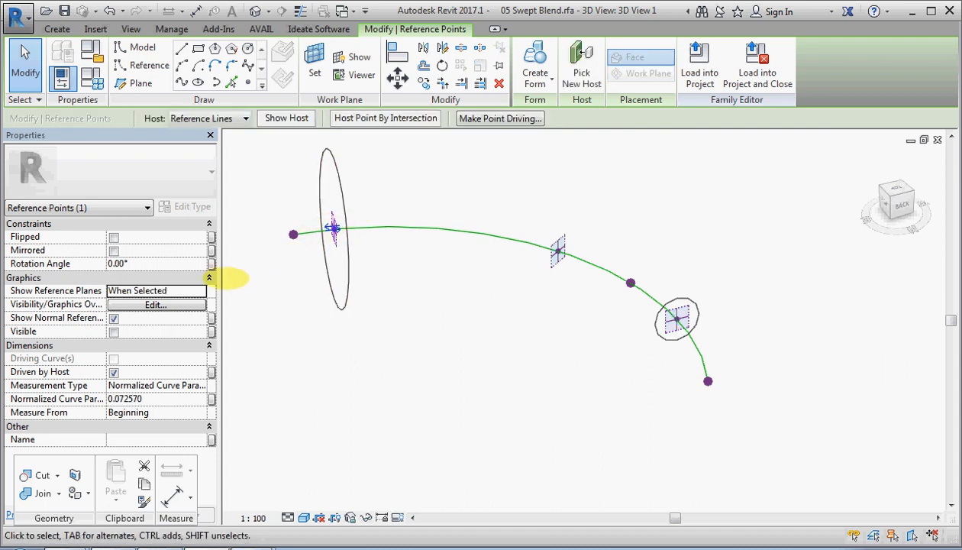
- Set the middle hosted point's normal reference plane to Always show
{"action": "left_click", "coordinate": [200, 290]}
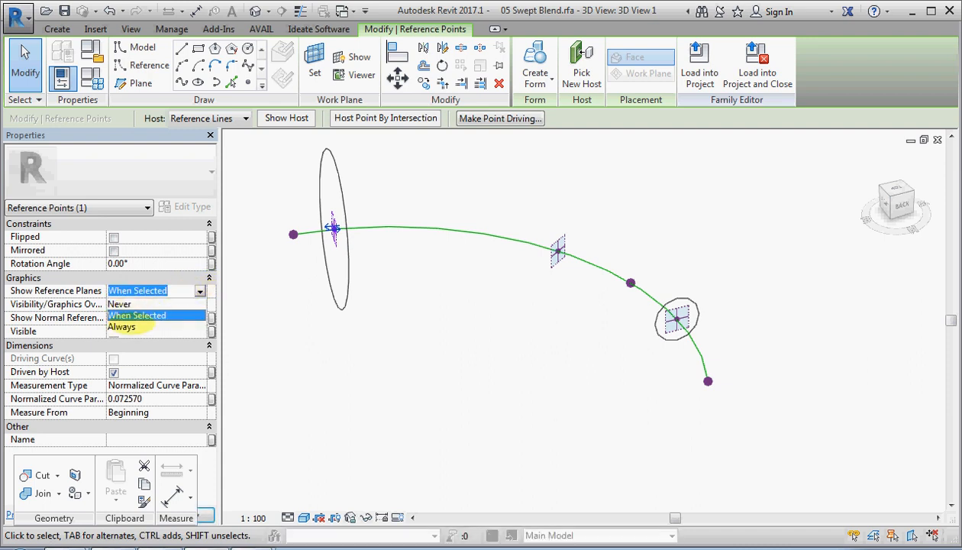
{"action": "left_click", "coordinate": [121, 327]}
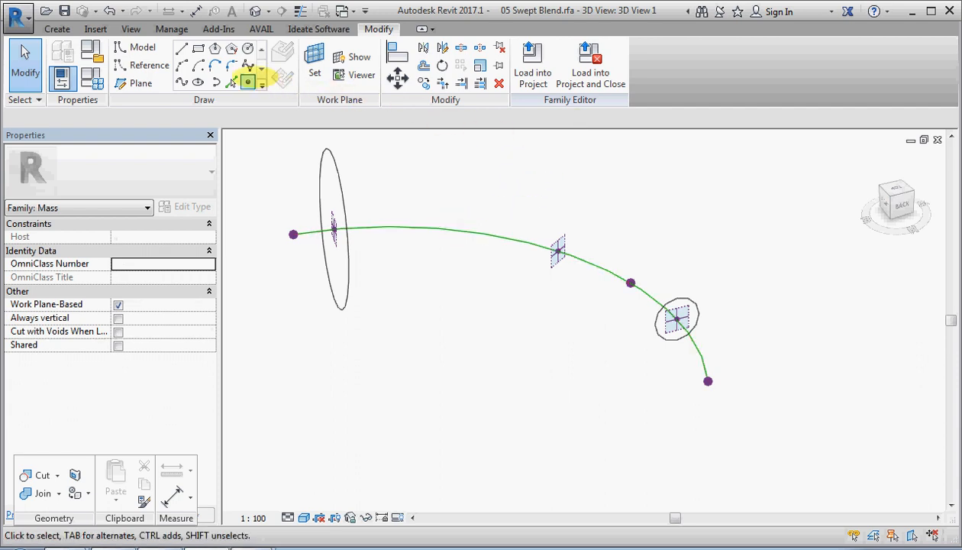
- Sketch a large circle centred on the middle hosted point, dragging out its radius
{"action": "left_click", "coordinate": [248, 71]}
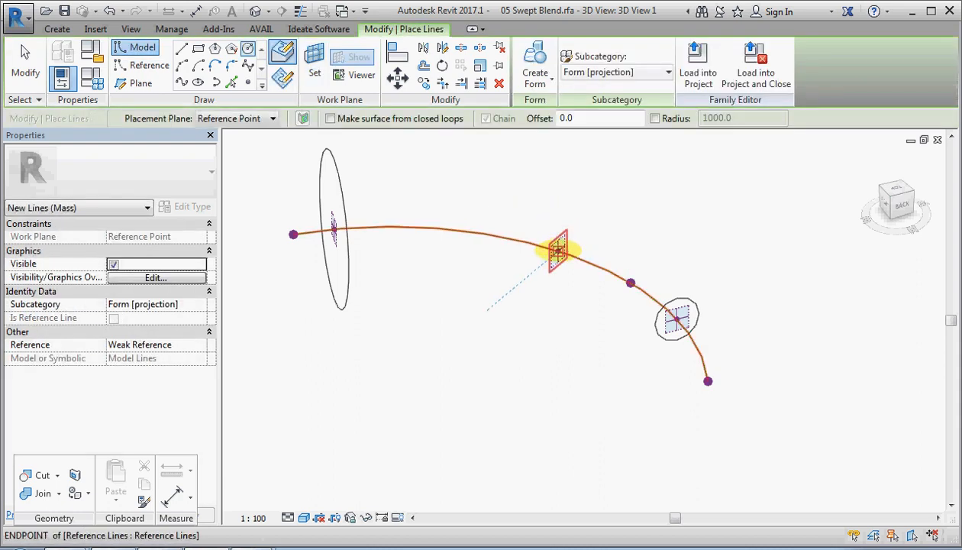
{"action": "left_click_drag", "start_coordinate": [562, 250], "coordinate": [593, 195]}
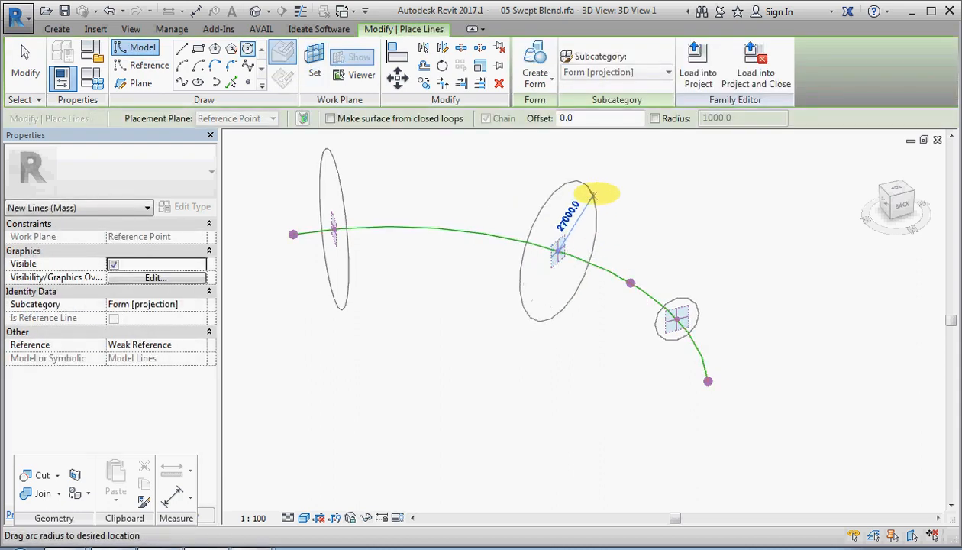
{"action": "left_click_drag", "start_coordinate": [592, 196], "coordinate": [605, 184]}
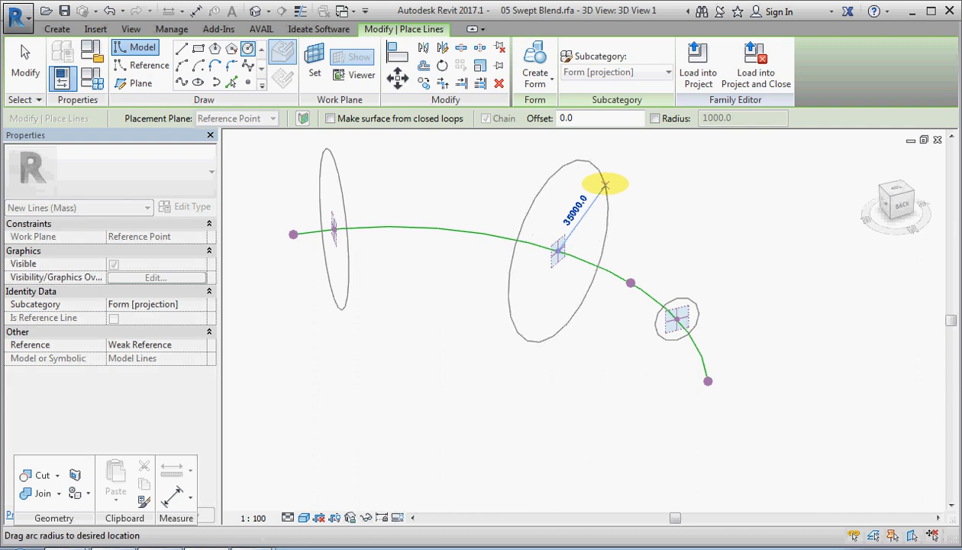
{"action": "left_click_drag", "start_coordinate": [605, 183], "coordinate": [581, 244]}
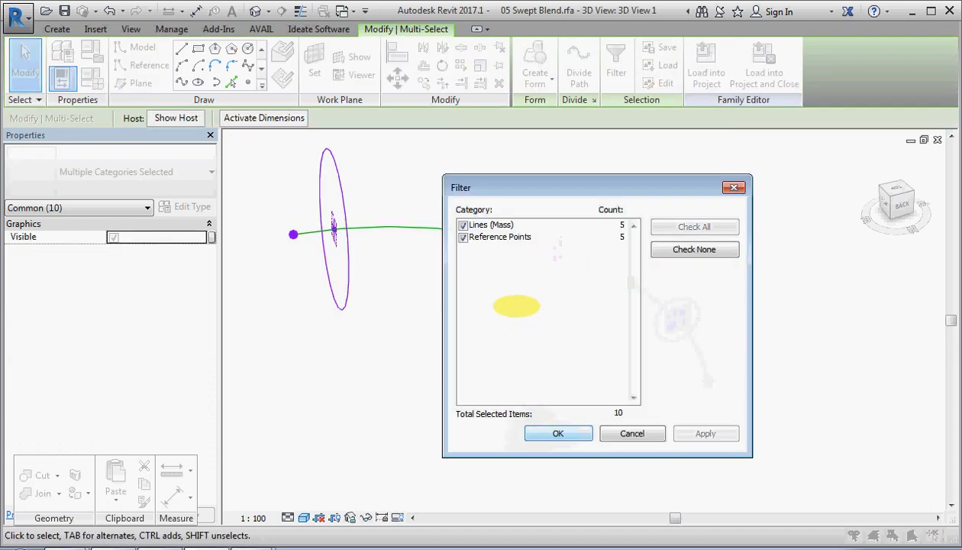
- Filter the selection to drop Reference Points, verify only Lines (Mass) remain, and confirm
{"action": "left_click", "coordinate": [499, 231]}
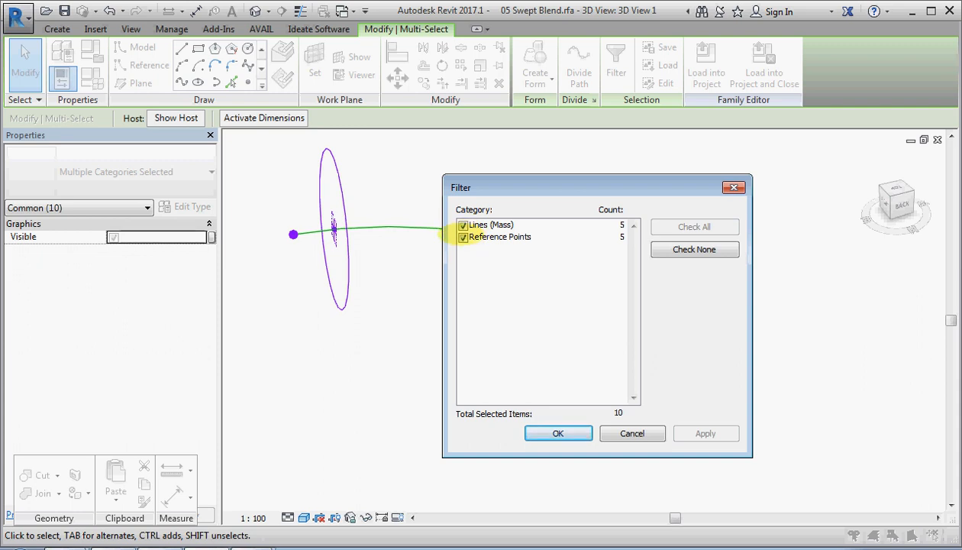
{"action": "left_click", "coordinate": [557, 434]}
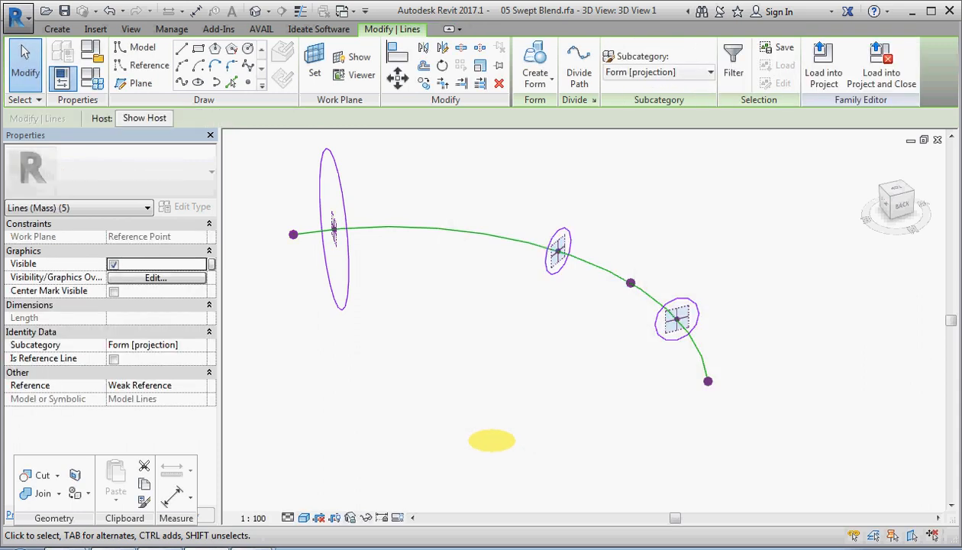
{"action": "mouse_move", "coordinate": [562, 247]}
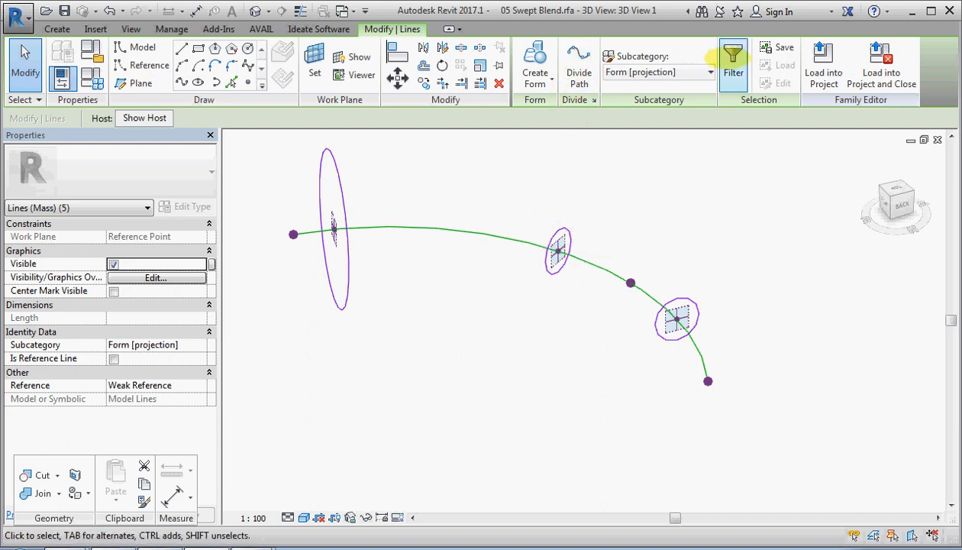
{"action": "left_click", "coordinate": [733, 64]}
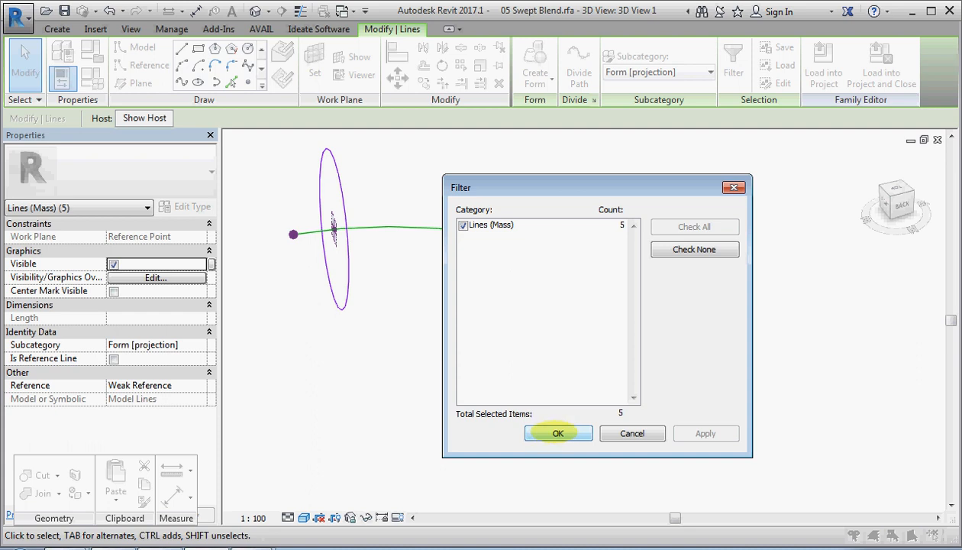
{"action": "left_click", "coordinate": [559, 434]}
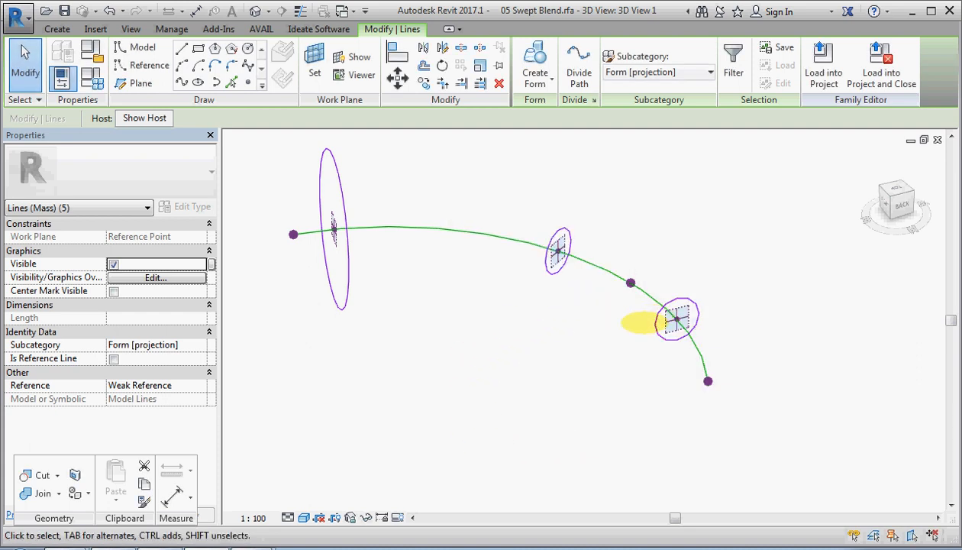
{"action": "left_click", "coordinate": [675, 320]}
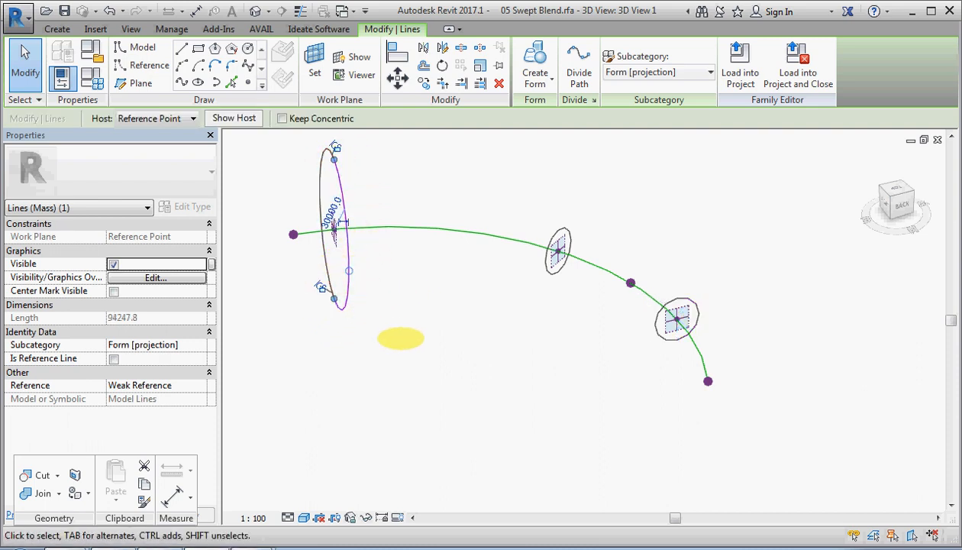
- Select the circles, the end rectangle and the arc path together as profiles and path
{"action": "left_click_drag", "start_coordinate": [400, 339], "coordinate": [351, 296]}
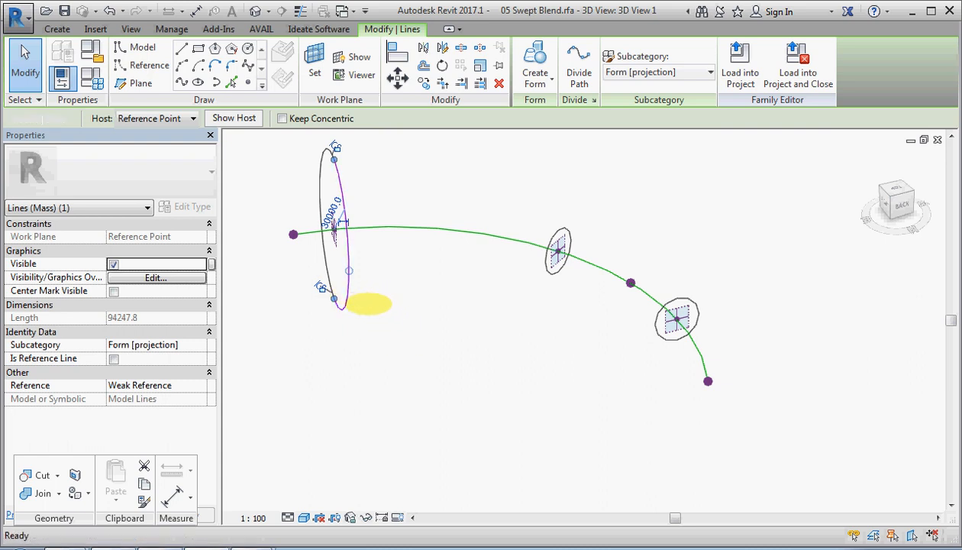
{"action": "left_click", "coordinate": [678, 317]}
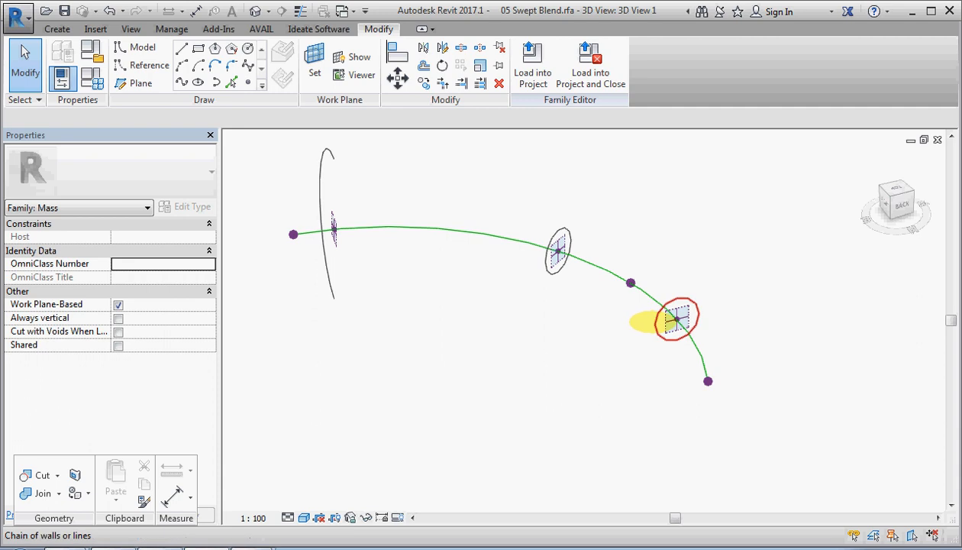
{"action": "left_click", "coordinate": [678, 319]}
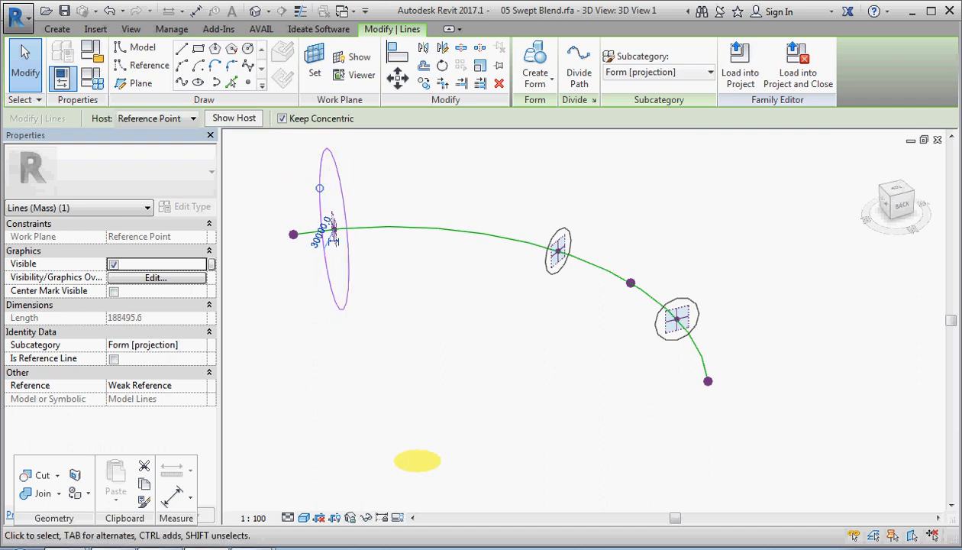
{"action": "mouse_move", "coordinate": [557, 252]}
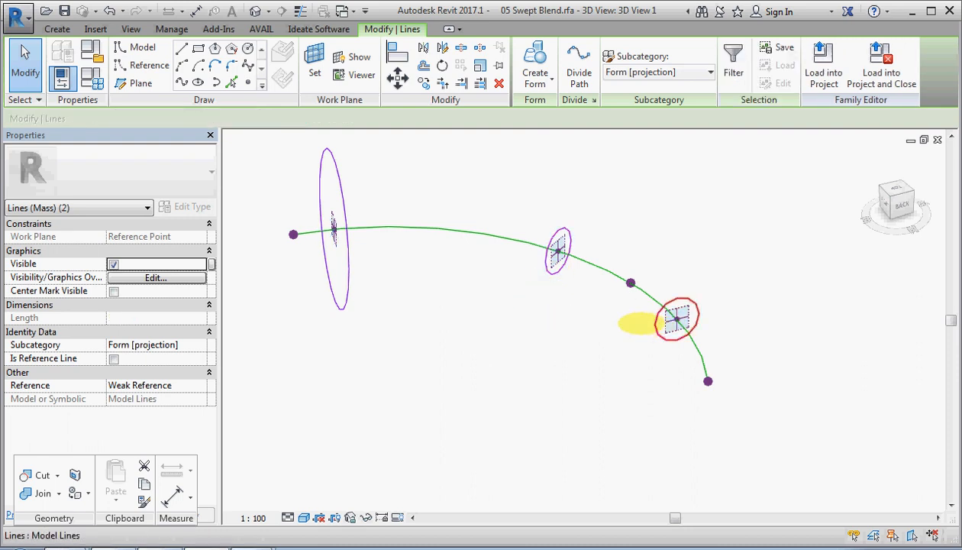
{"action": "left_click", "coordinate": [675, 316]}
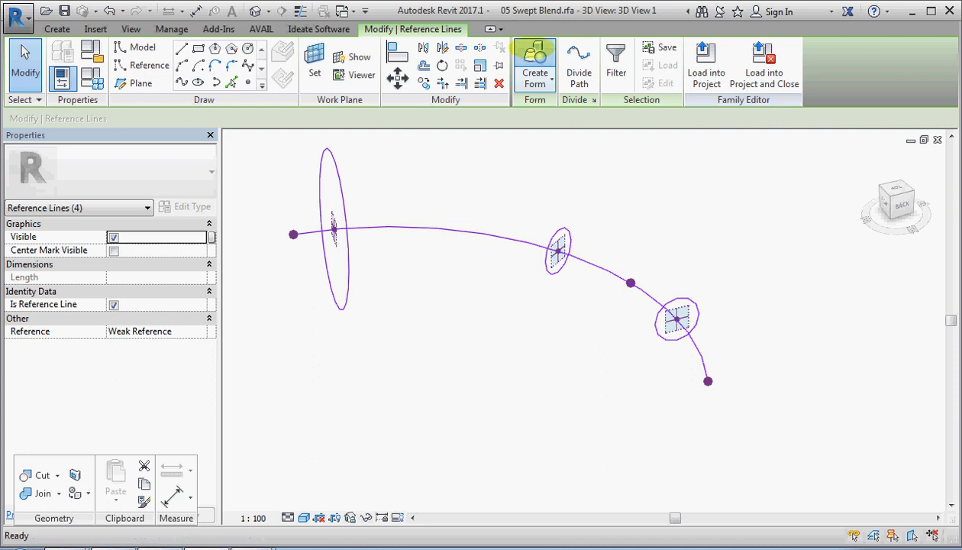
- Create the horn-shaped swept blend solid and orbit to inspect its narrow end
{"action": "left_click", "coordinate": [535, 61]}
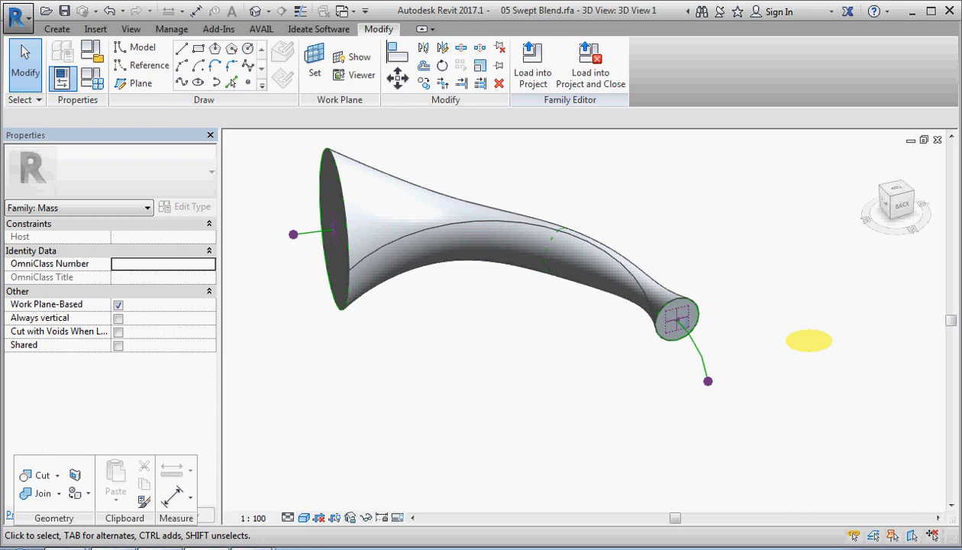
{"action": "left_click_drag", "start_coordinate": [810, 341], "coordinate": [738, 287]}
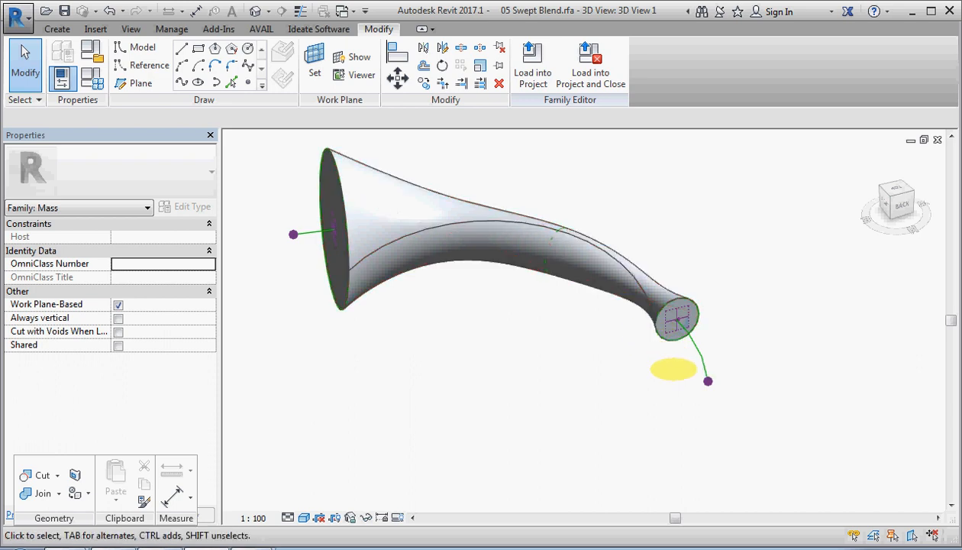
{"action": "left_click", "coordinate": [673, 316]}
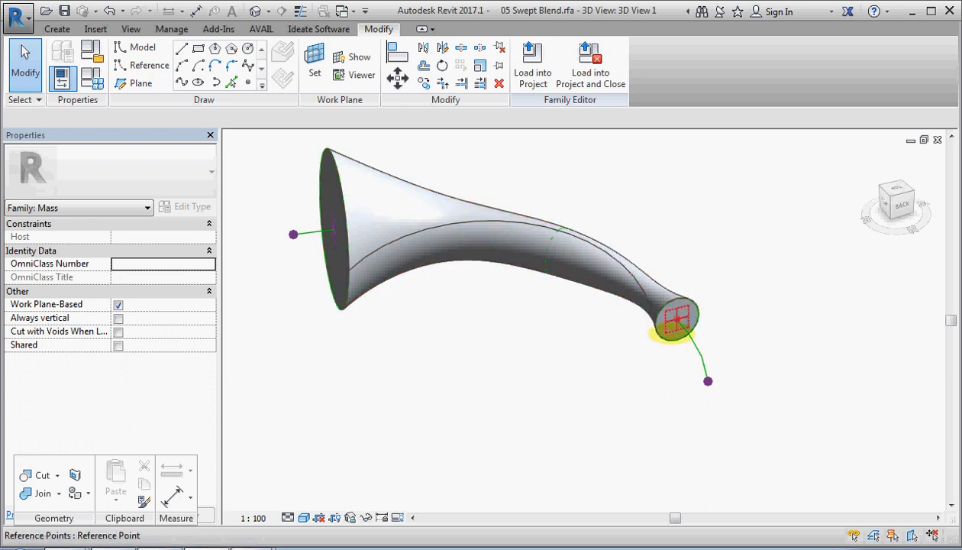
{"action": "mouse_move", "coordinate": [675, 316]}
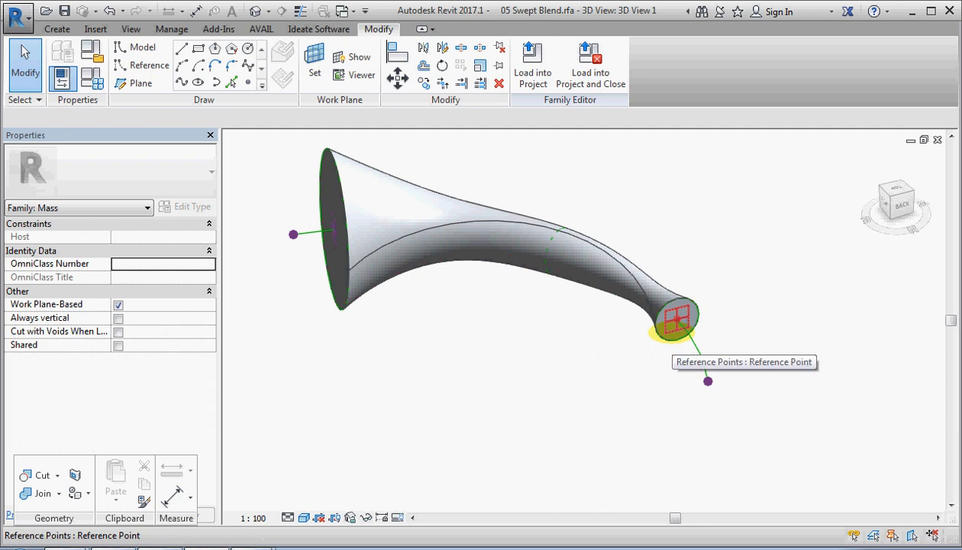
- Show the narrow-end point's normal reference plane and set its Rotation Angle to 270
{"action": "left_click", "coordinate": [675, 316]}
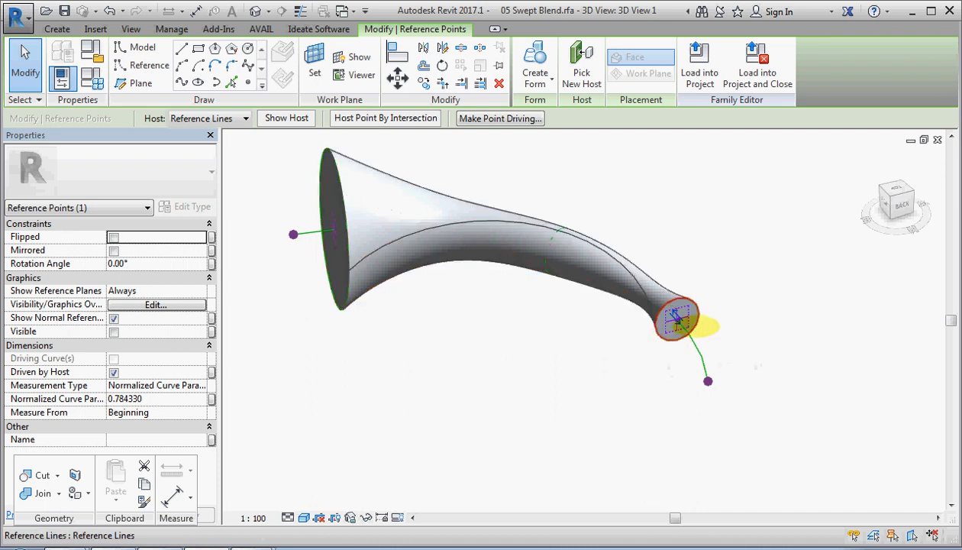
{"action": "left_click", "coordinate": [675, 316]}
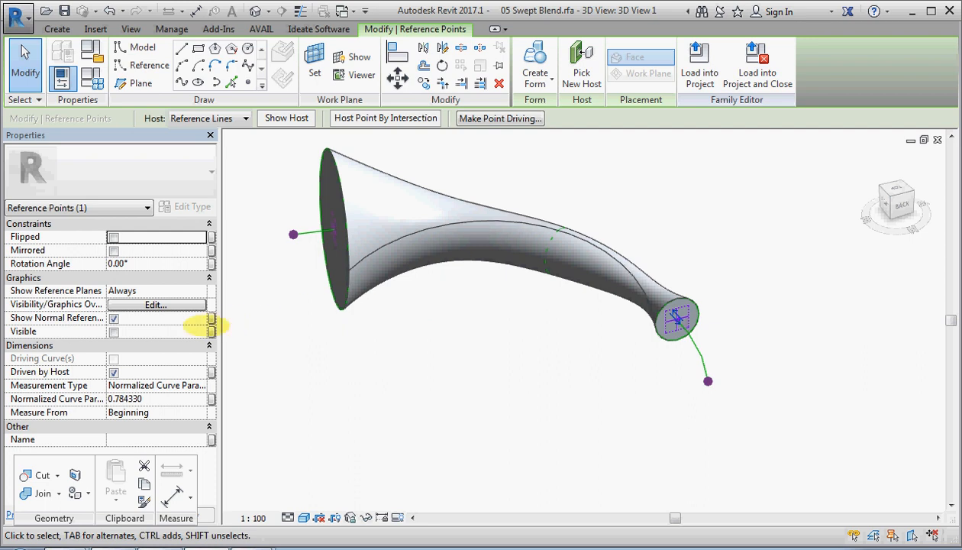
{"action": "left_click", "coordinate": [156, 262]}
{"action": "type", "text": "90"}
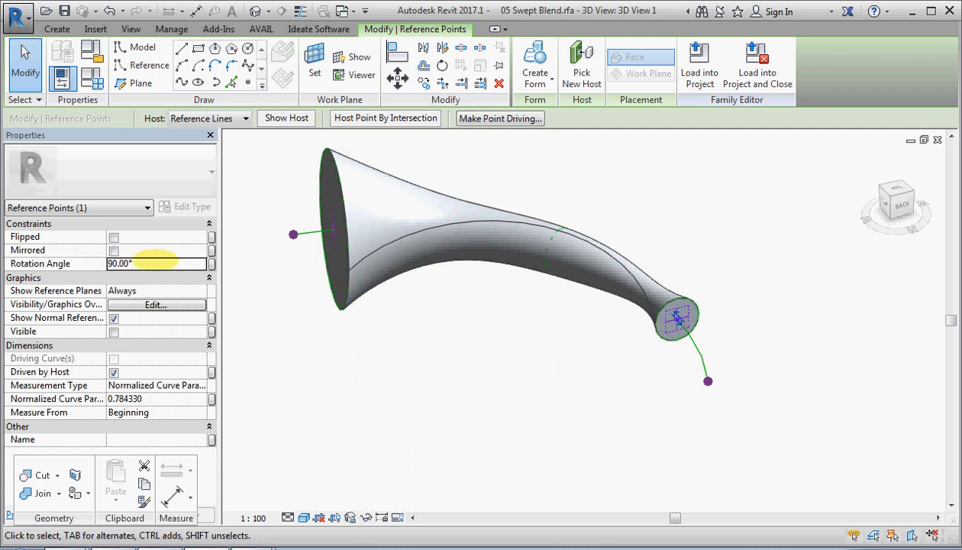
{"action": "left_click", "coordinate": [156, 263]}
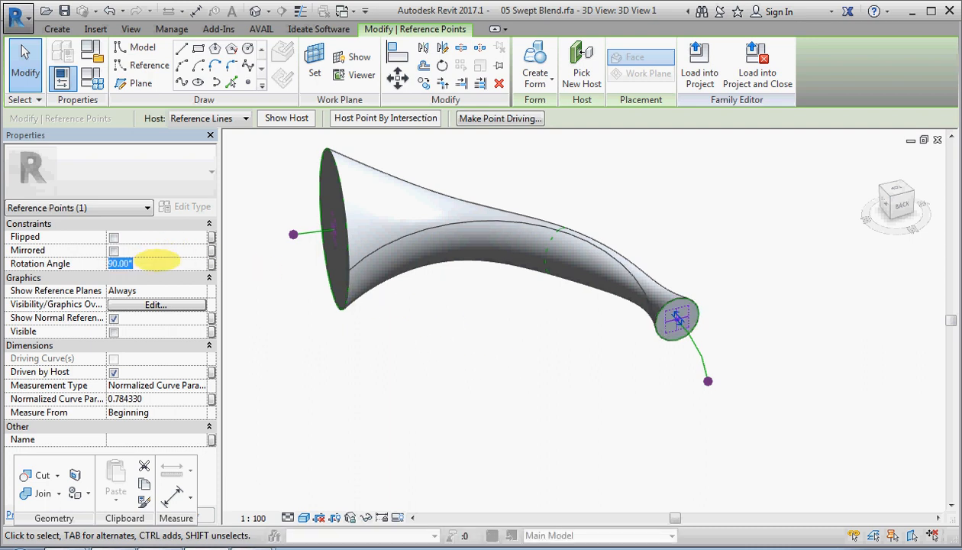
{"action": "type", "text": "2"}
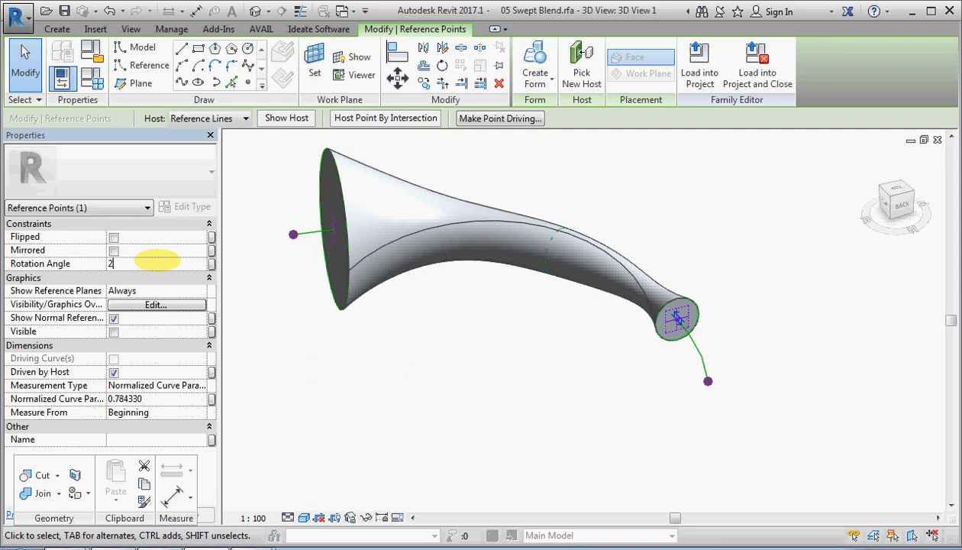
{"action": "type", "text": "270.00°"}
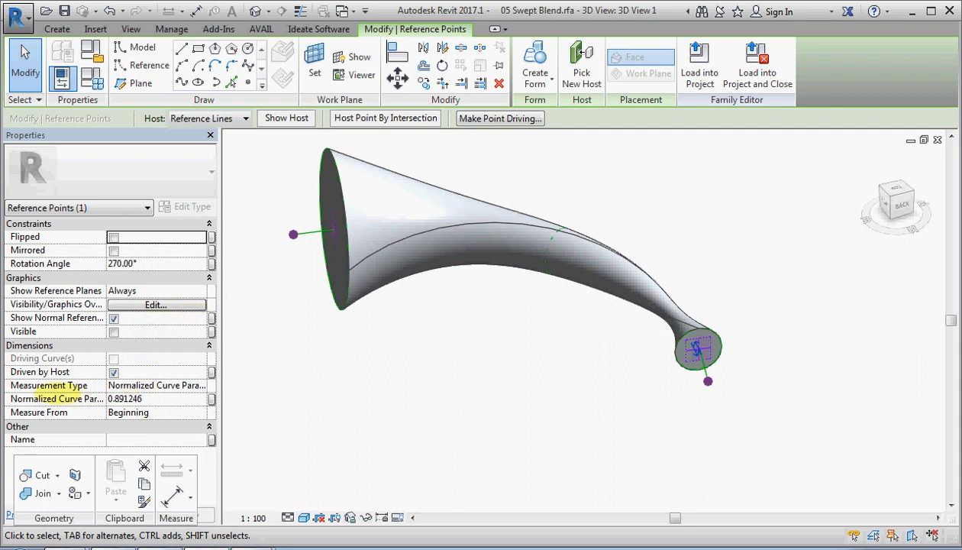
- Set the end point's Measurement Type to Chord Length, measured from the path's End
{"action": "left_click", "coordinate": [55, 385]}
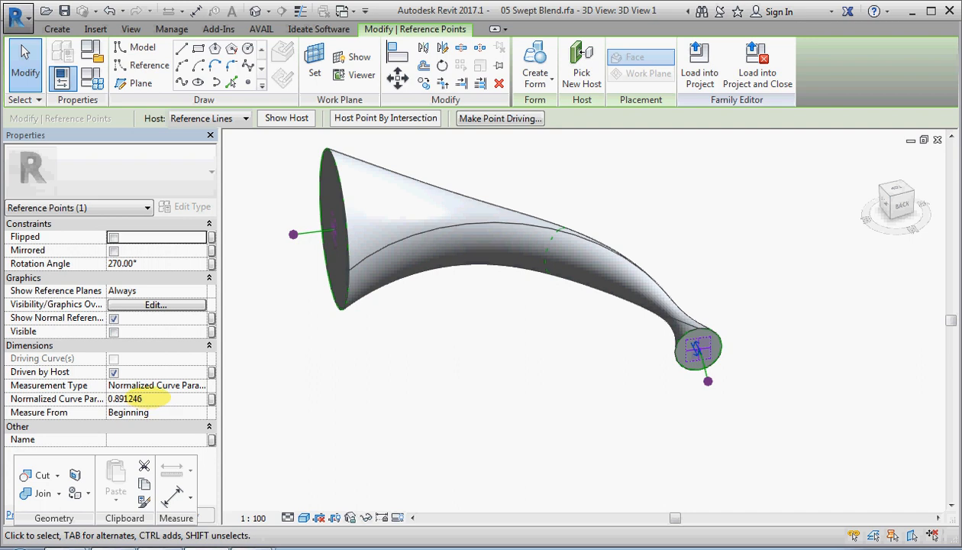
{"action": "left_click", "coordinate": [125, 397]}
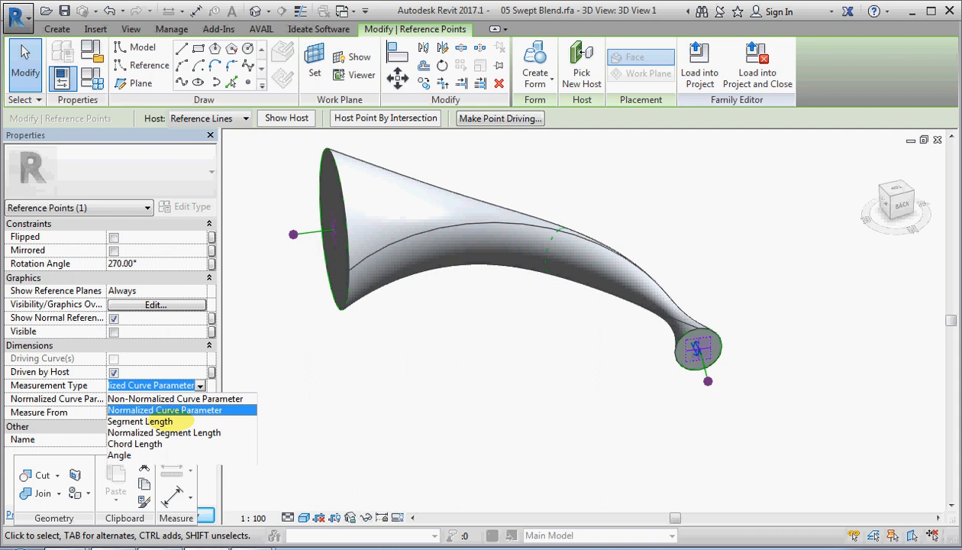
{"action": "left_click", "coordinate": [140, 421]}
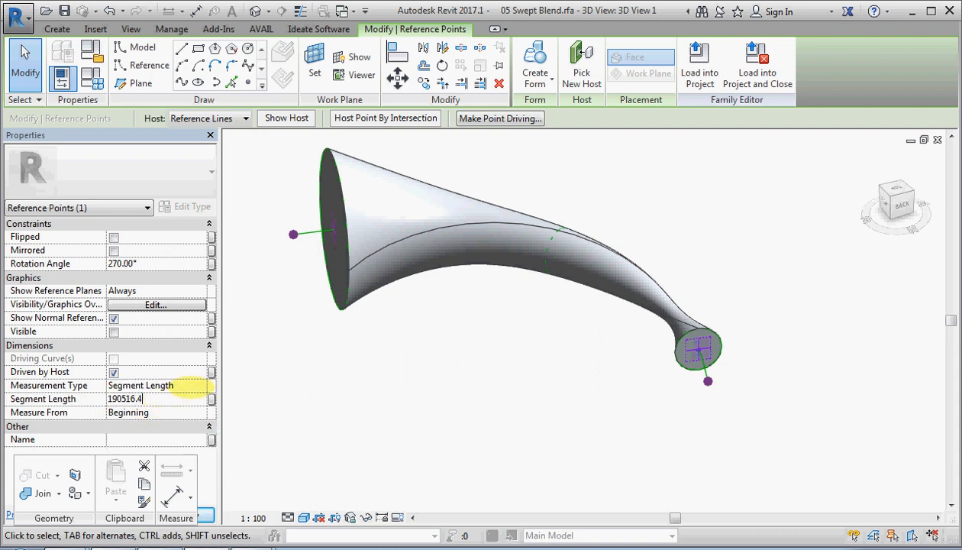
{"action": "left_click", "coordinate": [211, 385]}
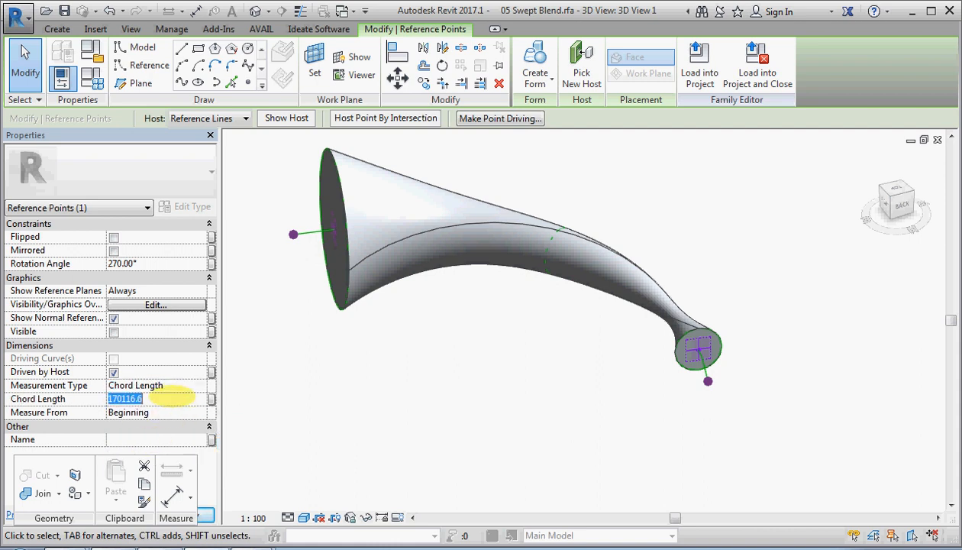
{"action": "left_click", "coordinate": [153, 413]}
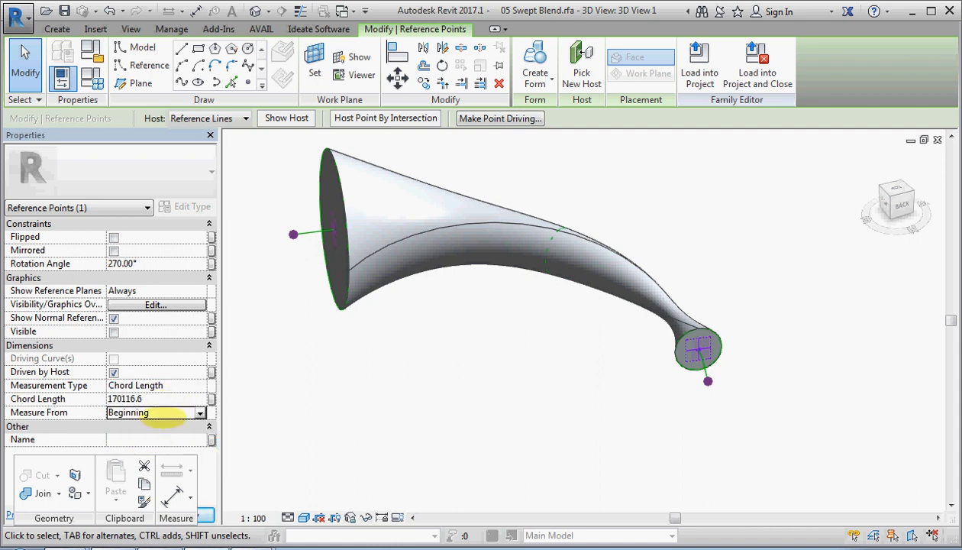
{"action": "left_click", "coordinate": [153, 412]}
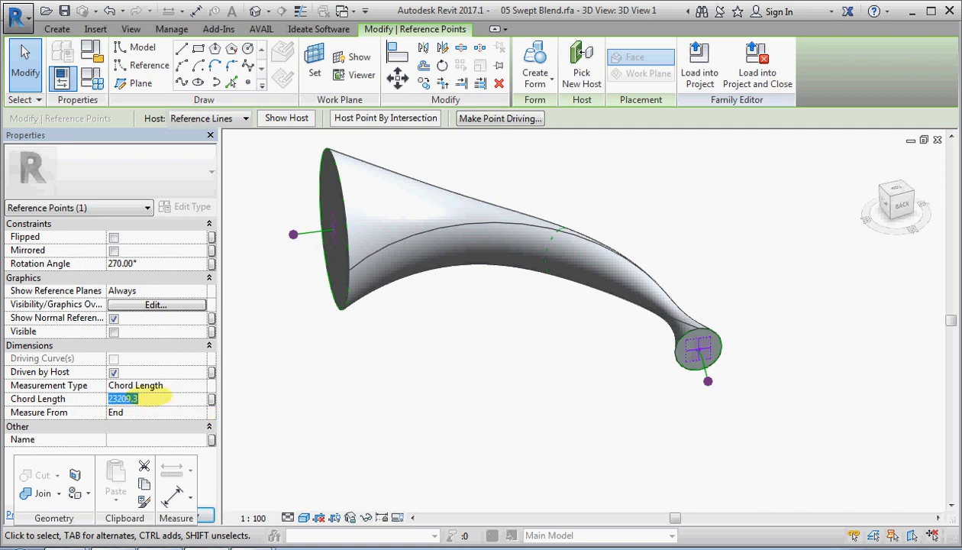
- Enter a chord length of 50000 (after trying 20000) and apply it to the point
{"action": "type", "text": "2"}
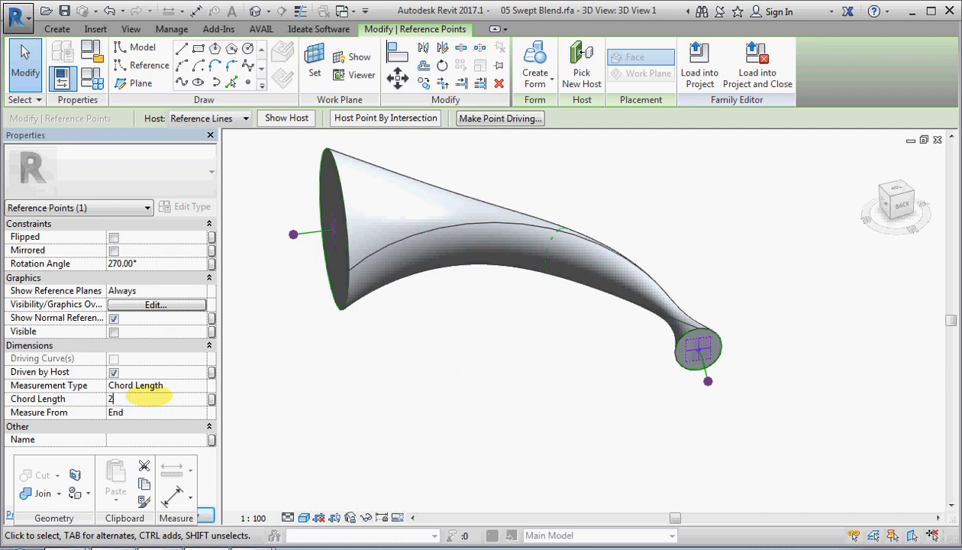
{"action": "type", "text": "20000.0"}
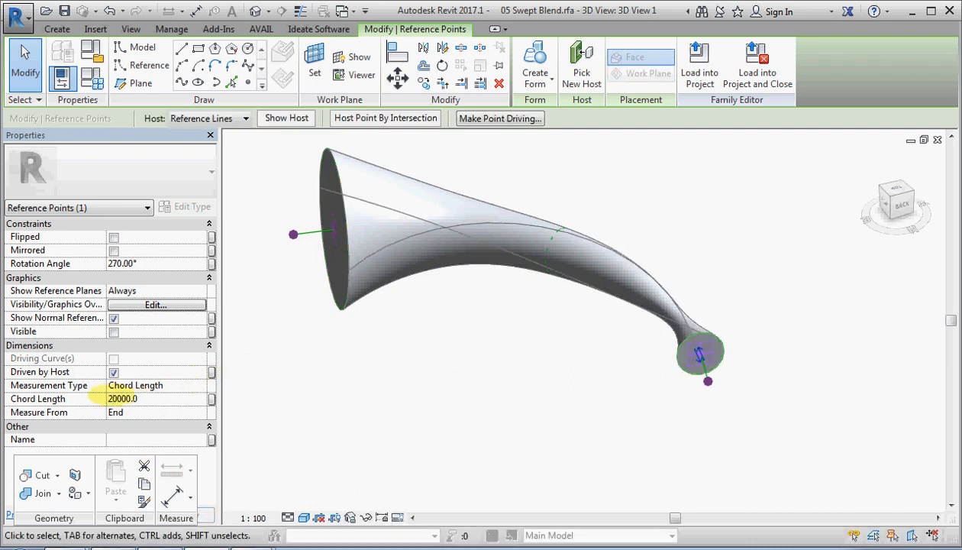
{"action": "type", "text": "50000.0"}
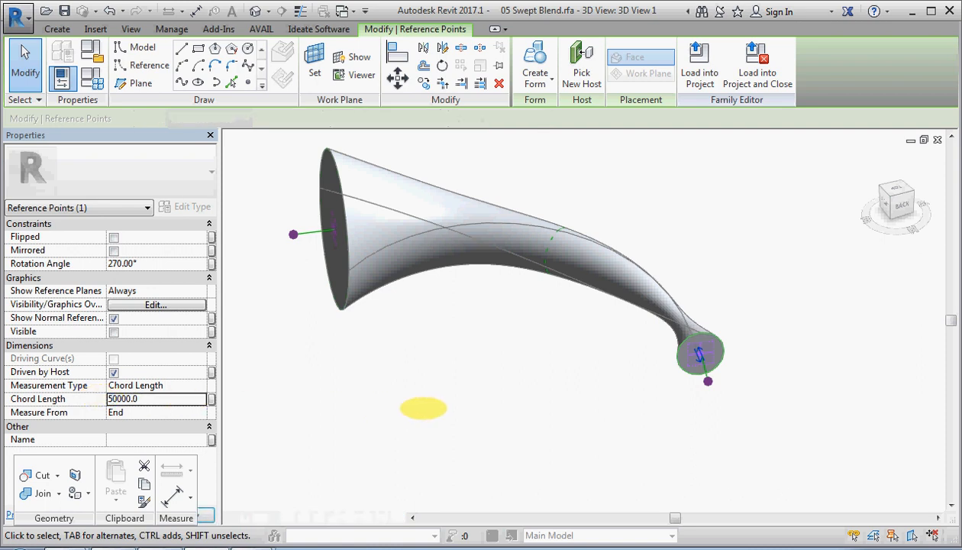
{"action": "left_click", "coordinate": [699, 354]}
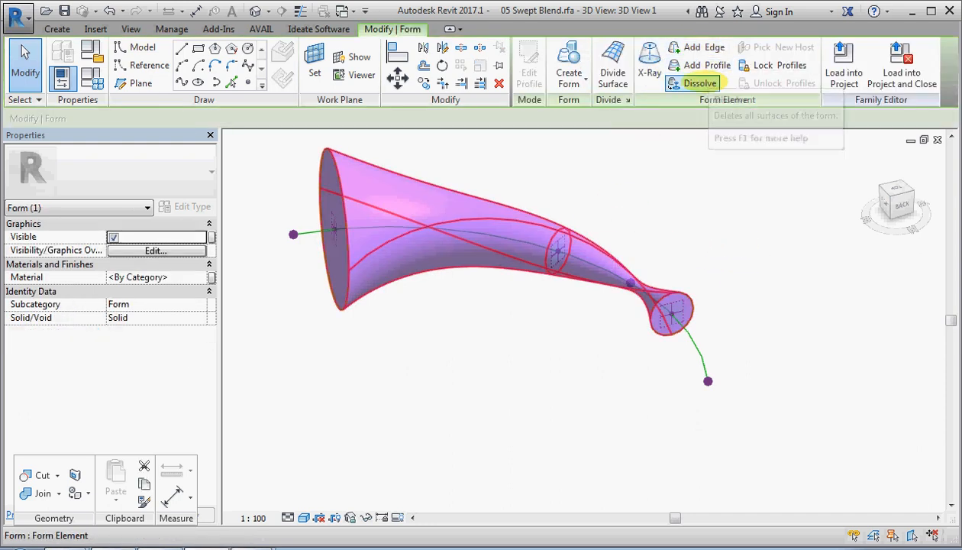
- Dissolve the solid back into its profiles and slide the middle hosted point along the arc
{"action": "left_click", "coordinate": [700, 83]}
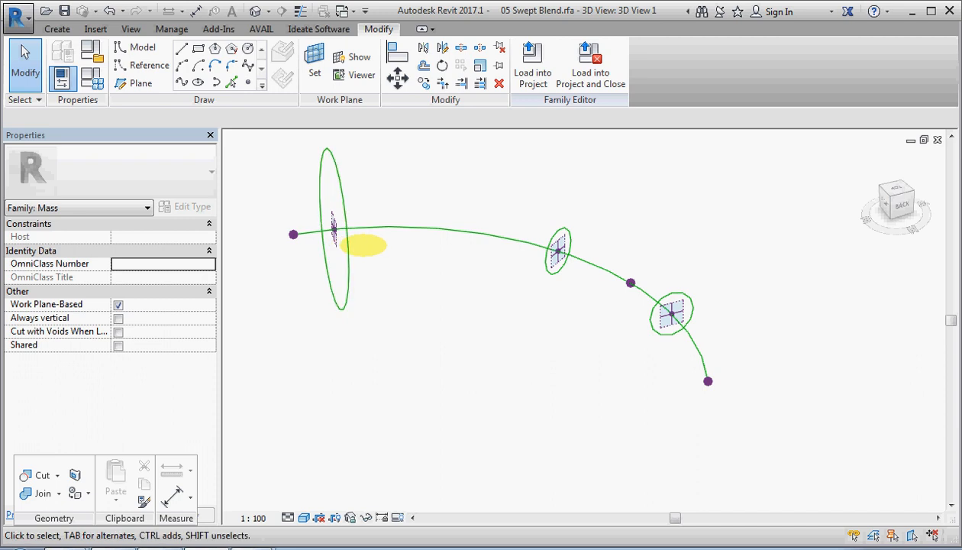
{"action": "left_click", "coordinate": [559, 251]}
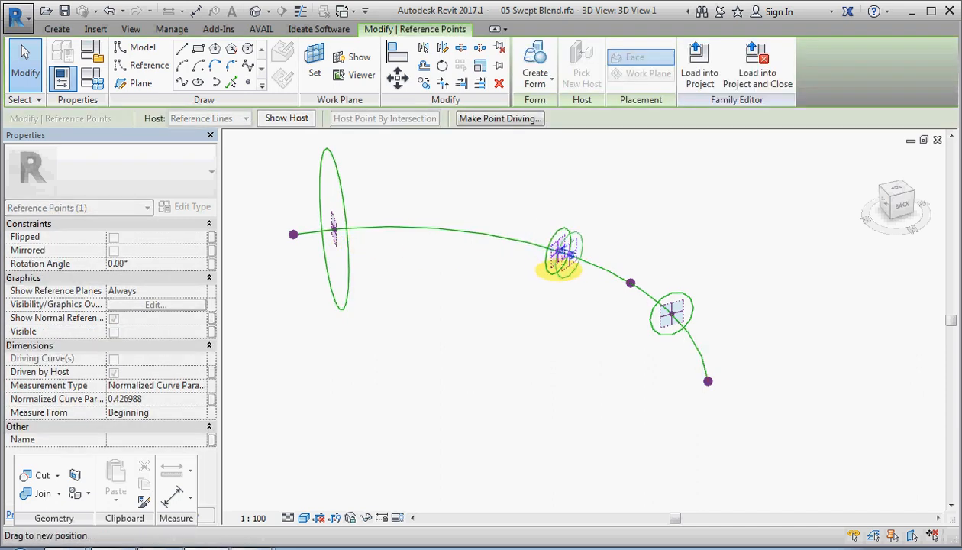
{"action": "left_click_drag", "start_coordinate": [562, 252], "coordinate": [568, 252]}
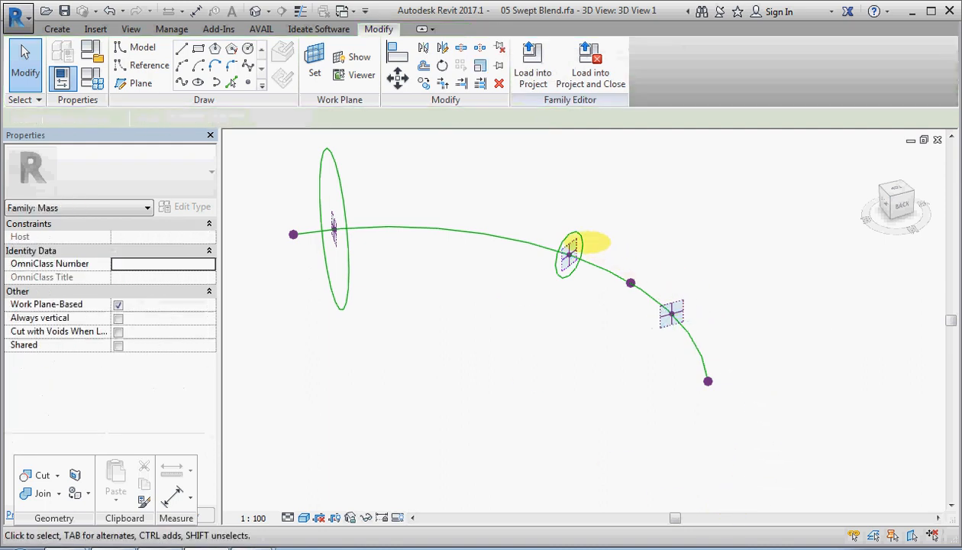
- Select the middle circle profile for removal and begin setting a new work plane
{"action": "left_click", "coordinate": [329, 155]}
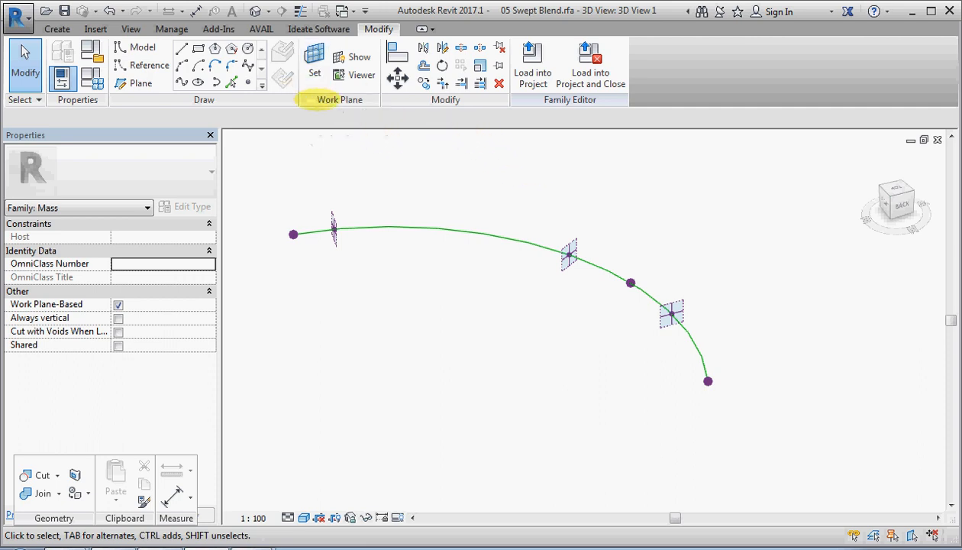
{"action": "left_click", "coordinate": [315, 64]}
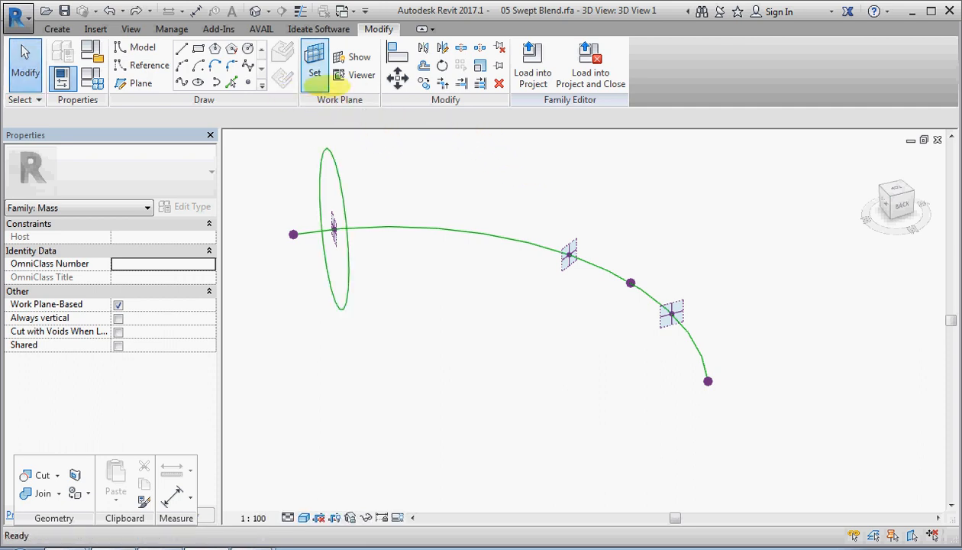
- Draw rectangle reference-line profiles on the middle and end hosted points' work planes
{"action": "left_click", "coordinate": [150, 64]}
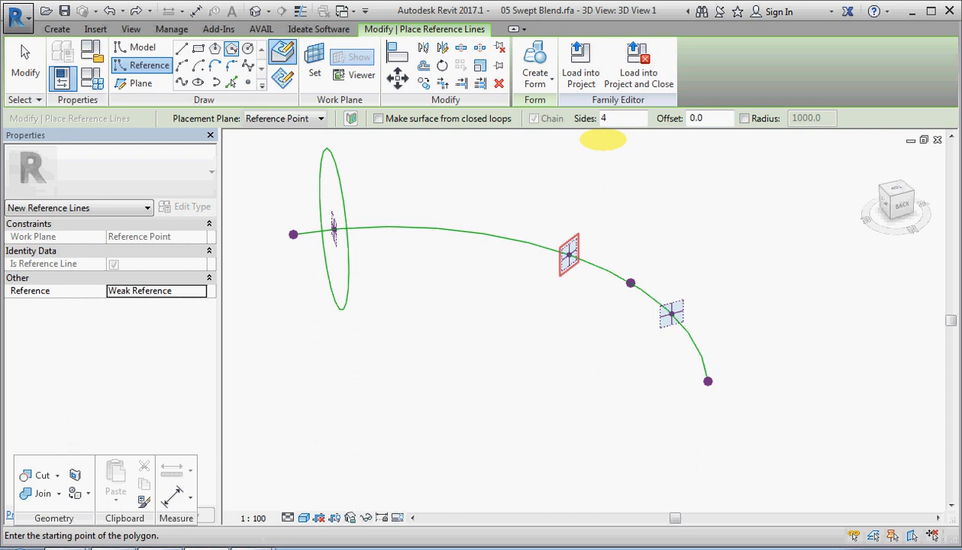
{"action": "mouse_move", "coordinate": [527, 238]}
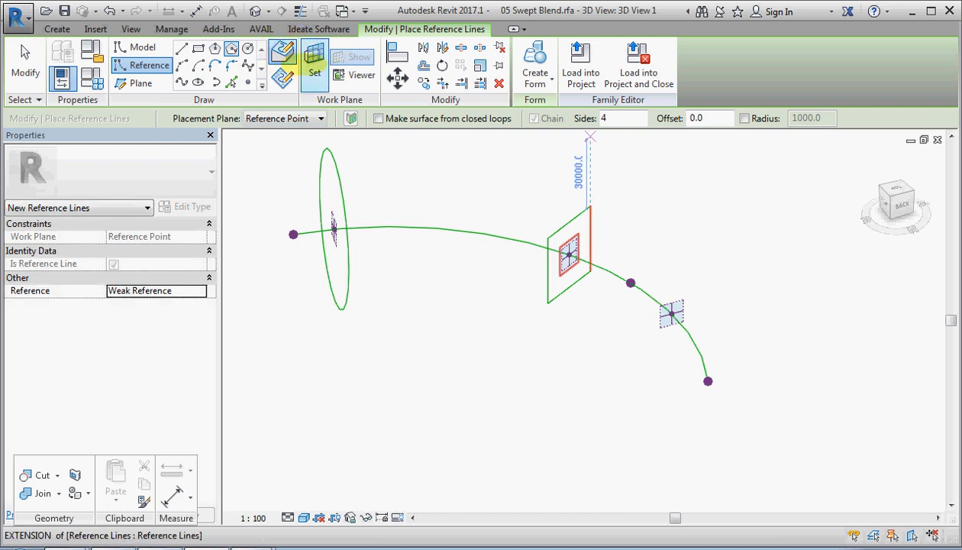
{"action": "left_click", "coordinate": [669, 313]}
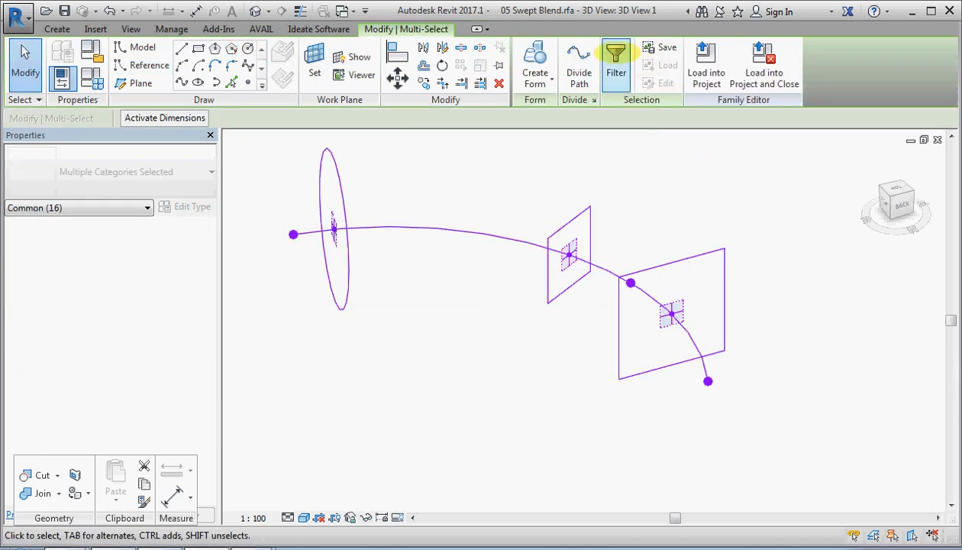
- Filter the selection to reference lines only and create the circle-to-rectangle swept blend
{"action": "left_click", "coordinate": [615, 61]}
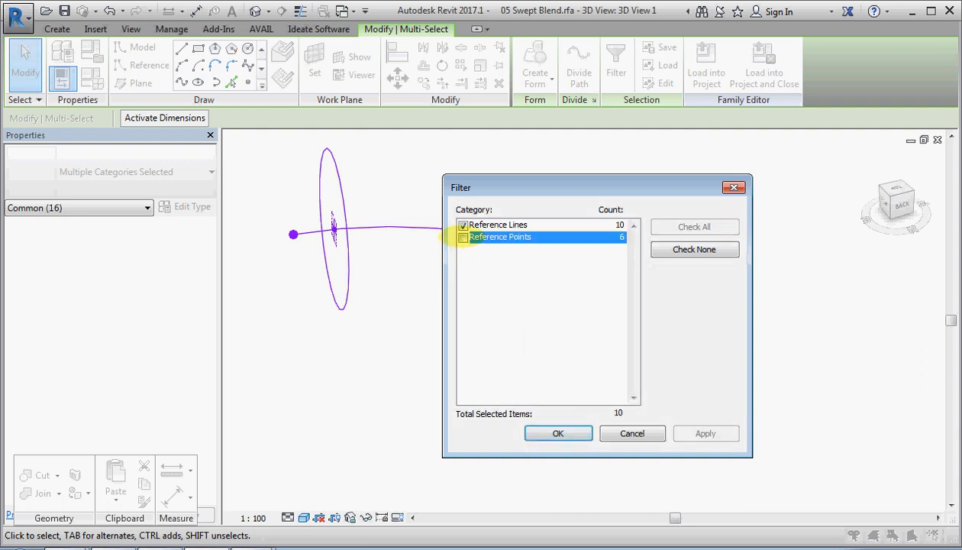
{"action": "left_click", "coordinate": [558, 433]}
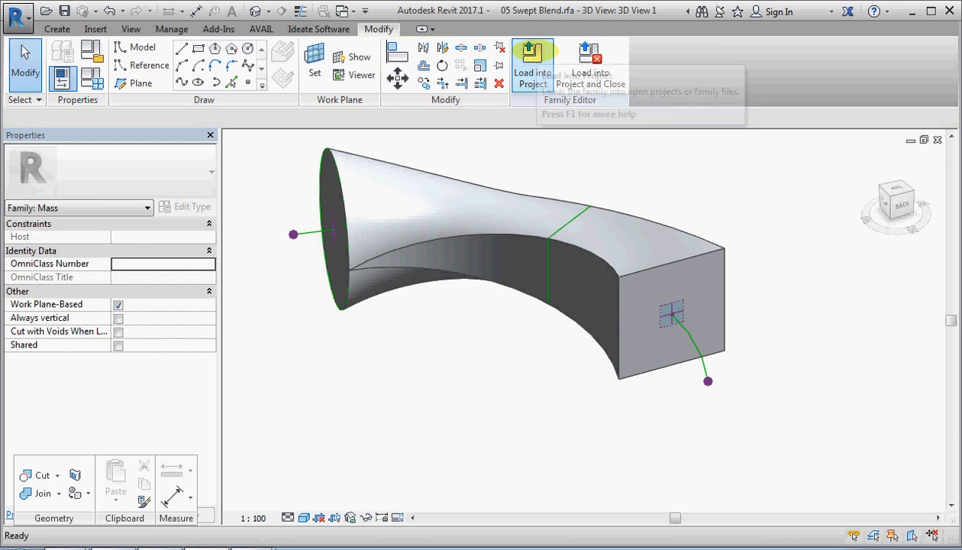
{"action": "left_click", "coordinate": [672, 313]}
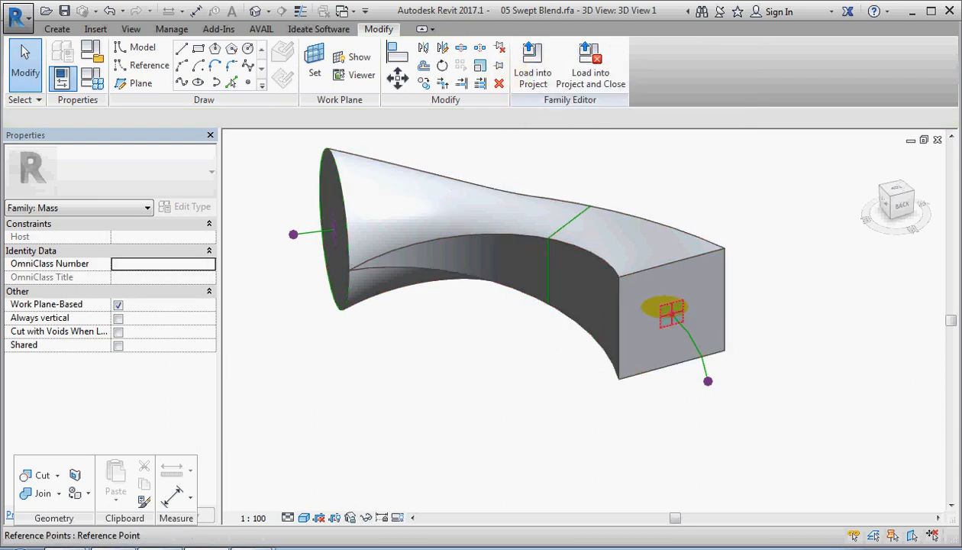
- Give the end hosted point a 45° rotation angle, raising an off-axis warning
{"action": "left_click", "coordinate": [669, 312]}
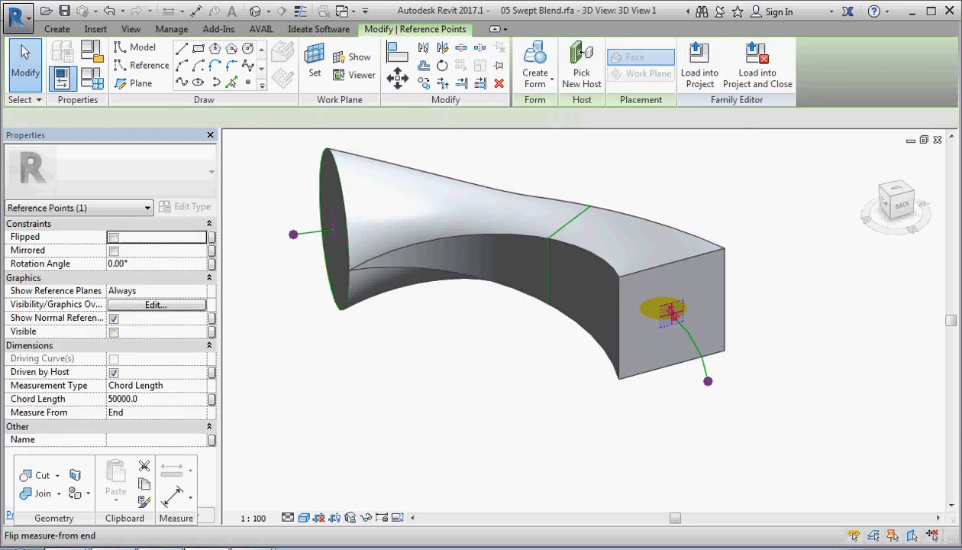
{"action": "left_click", "coordinate": [669, 313]}
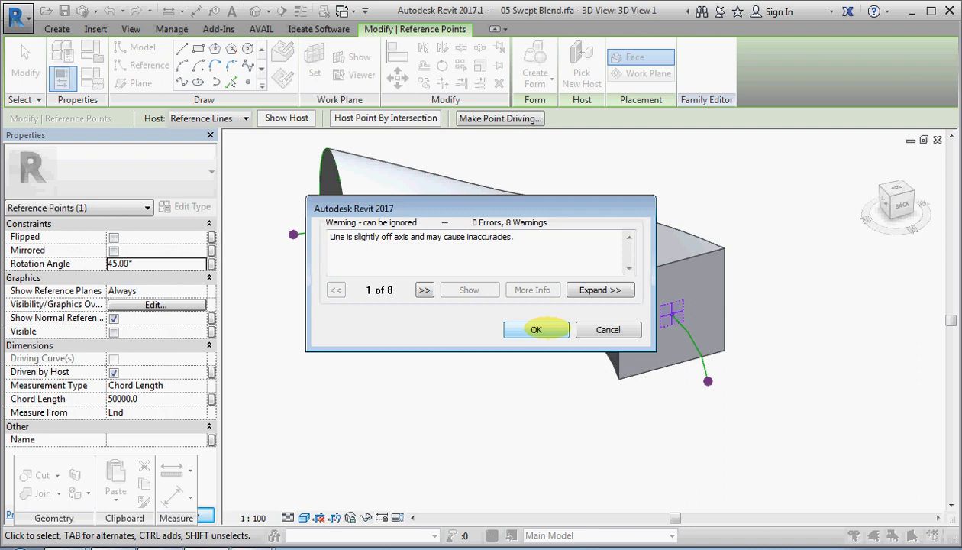
- Accept the off-axis warning, orbit around the twisted form and select a hosted point
{"action": "left_click", "coordinate": [534, 330]}
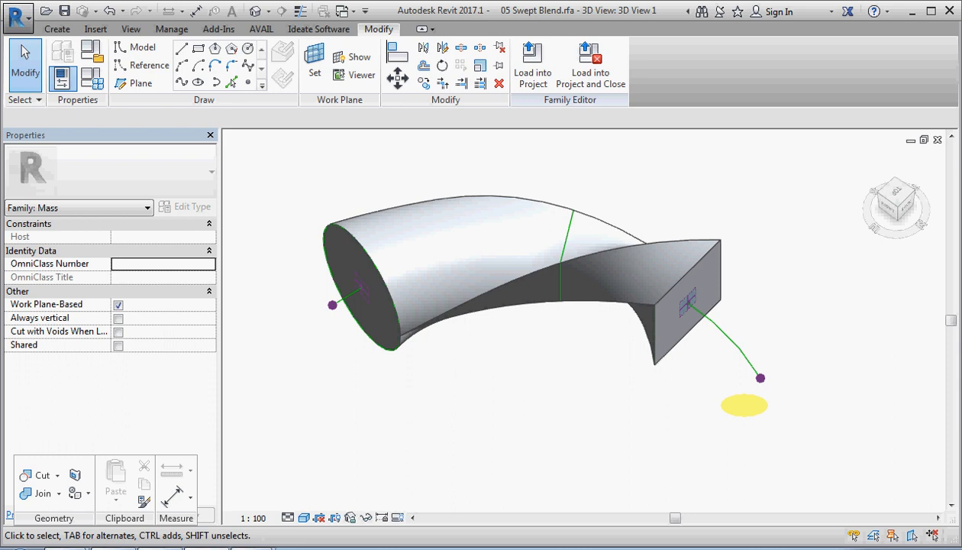
{"action": "left_click_drag", "start_coordinate": [745, 404], "coordinate": [516, 317]}
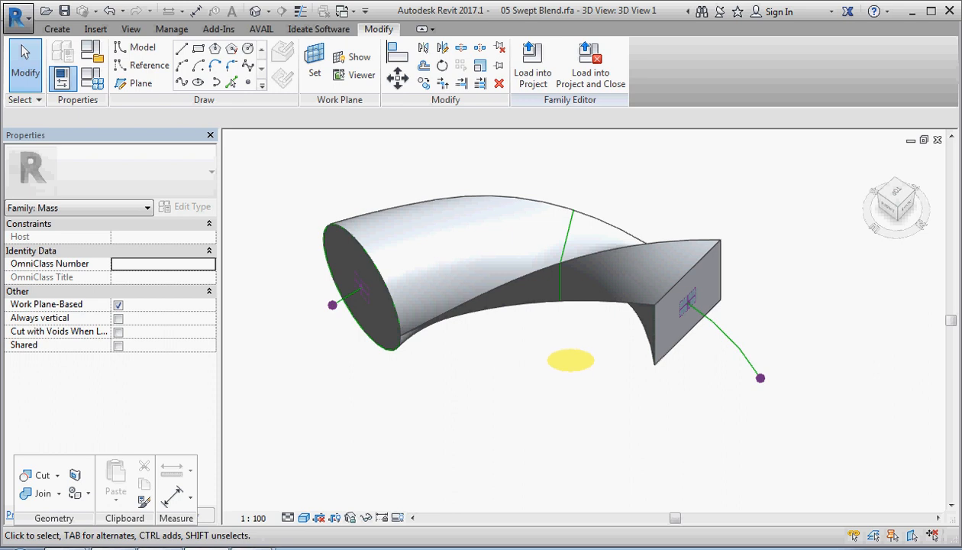
{"action": "left_click", "coordinate": [571, 360]}
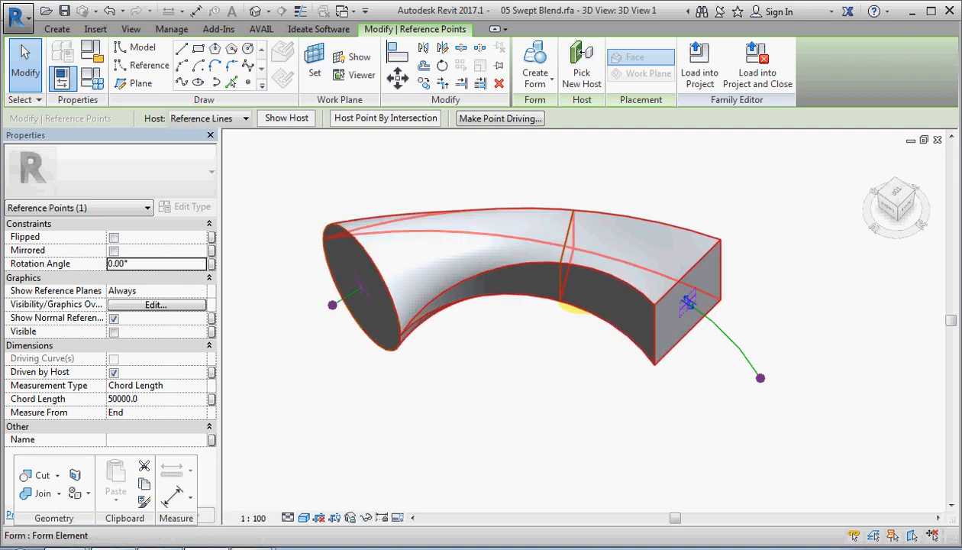
- Delete the form so only the arc path with its hosted points remains
{"action": "left_click", "coordinate": [519, 290]}
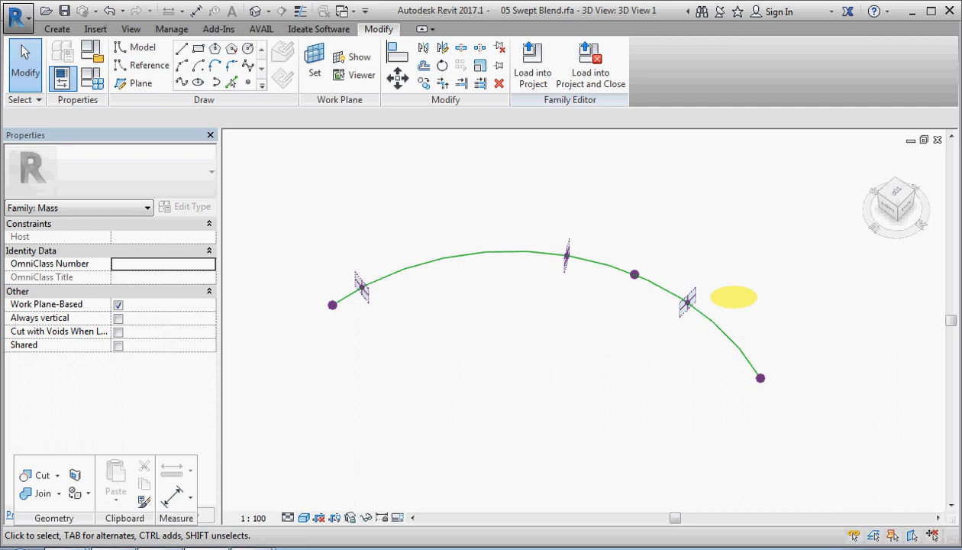
{"action": "left_click_drag", "start_coordinate": [733, 296], "coordinate": [440, 319]}
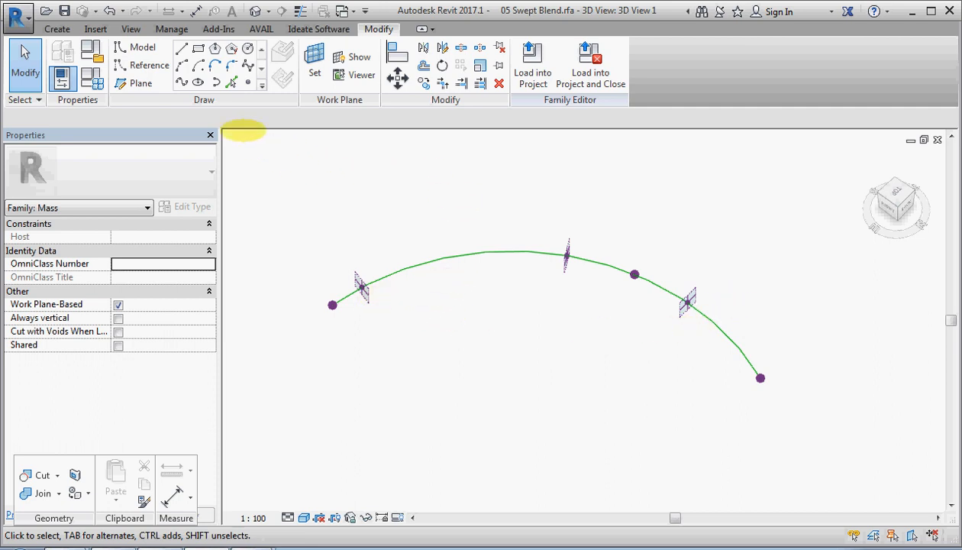
- Try placing a Component from the Create tools and decline loading a family
{"action": "left_click", "coordinate": [57, 29]}
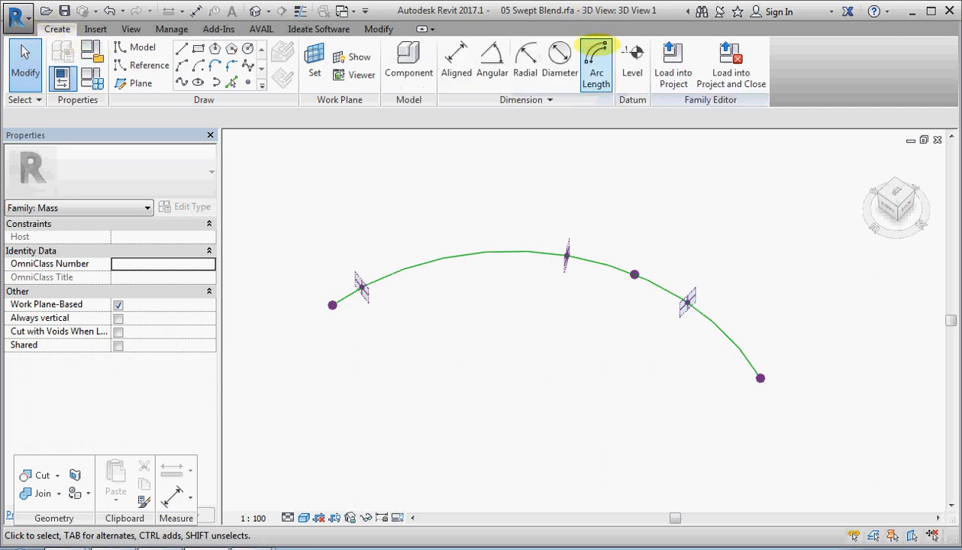
{"action": "left_click", "coordinate": [408, 61]}
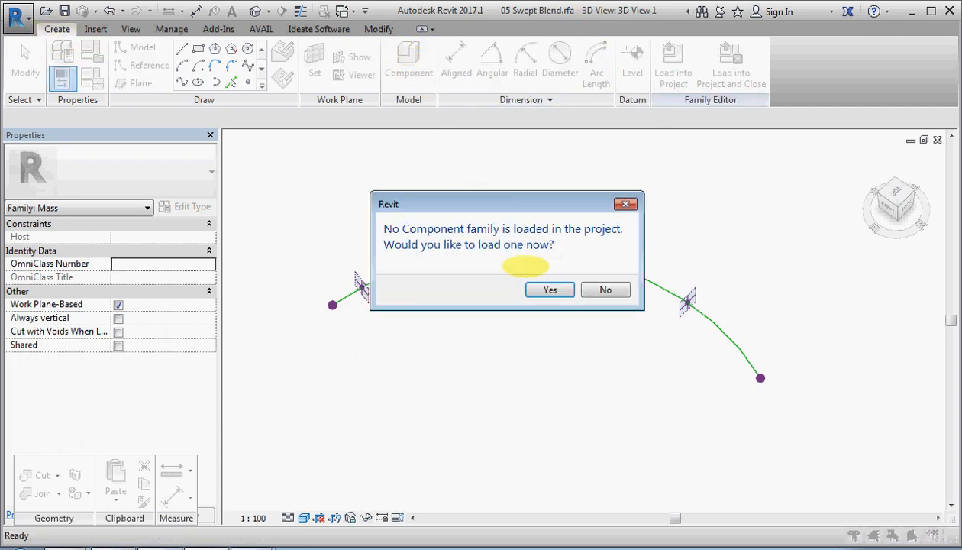
{"action": "left_click", "coordinate": [605, 290]}
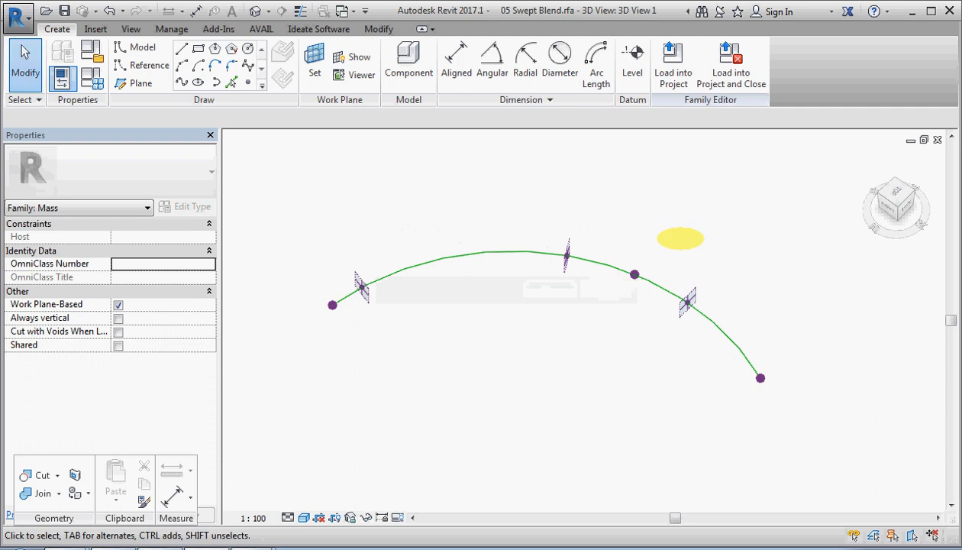